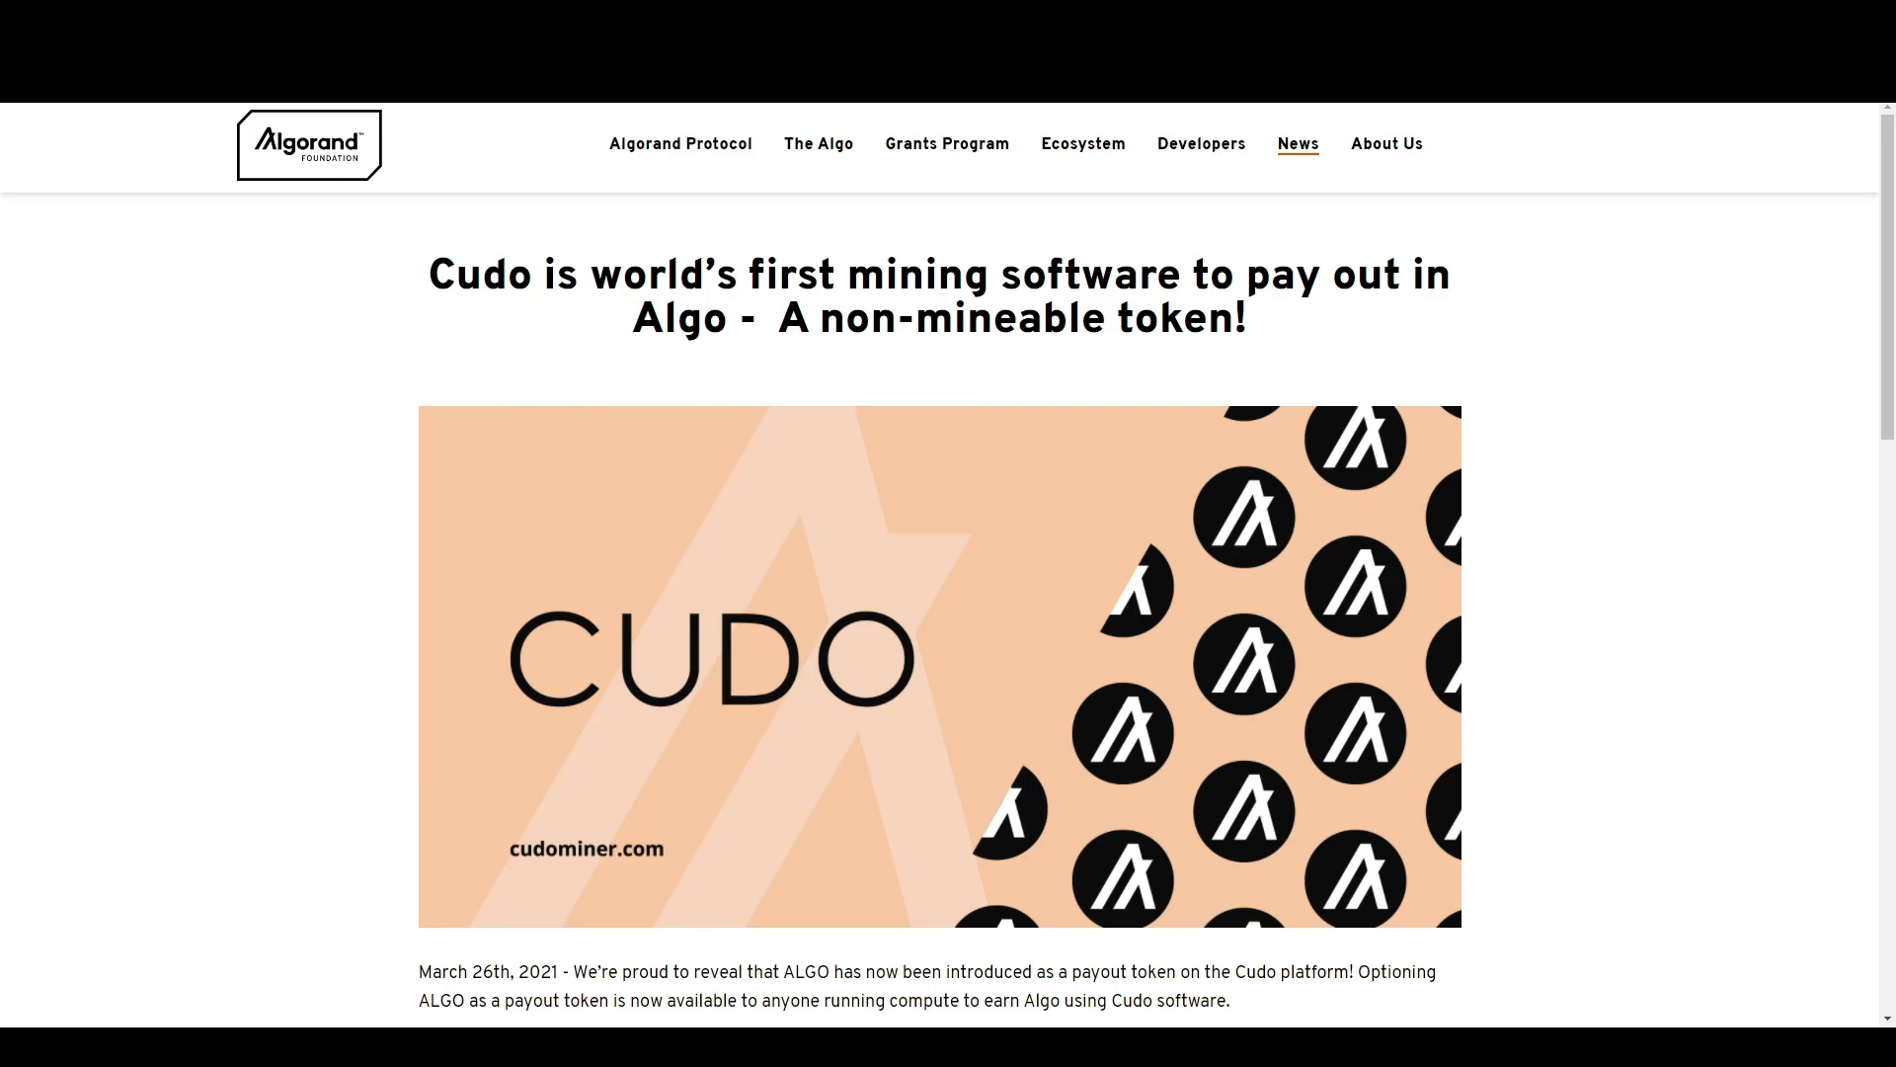
Step: Set payment settings to Australian Dollar display coin with Algorand as the payout coin
scroll(down, 3)
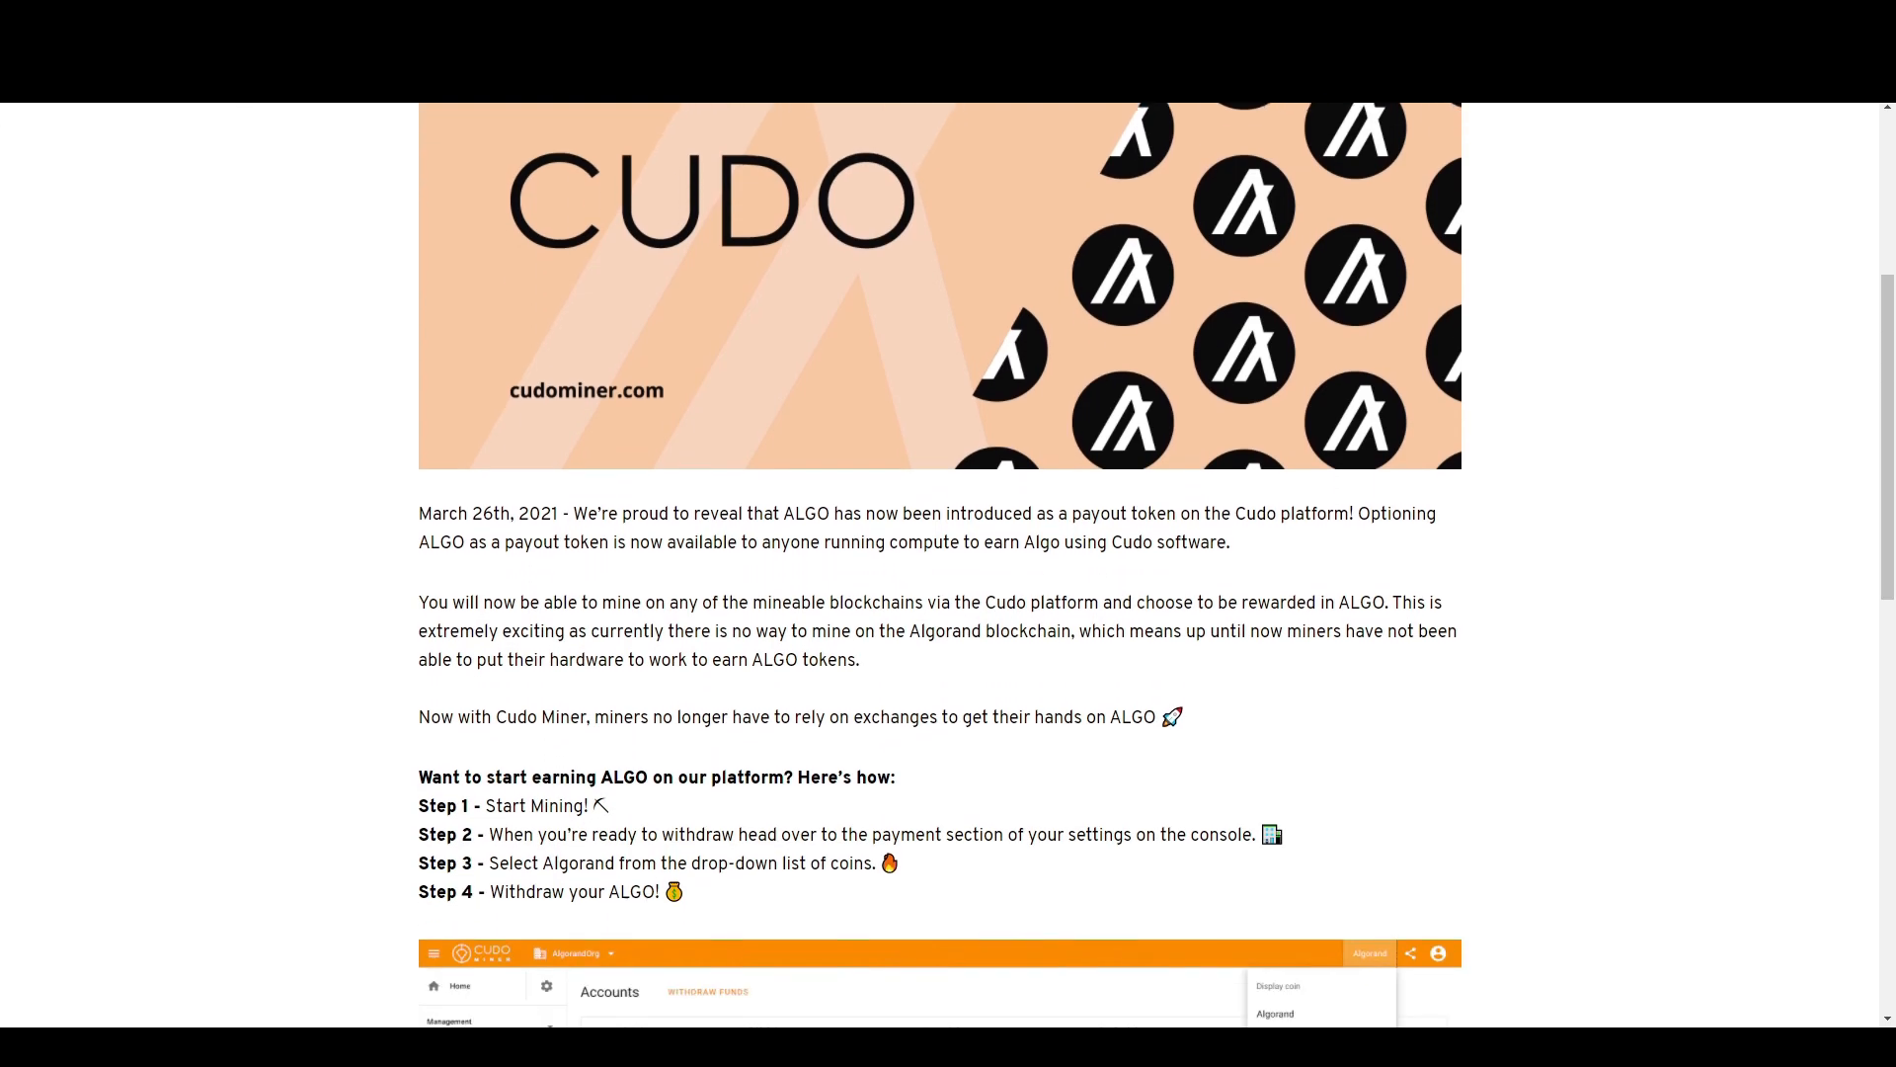
scroll(down, 3)
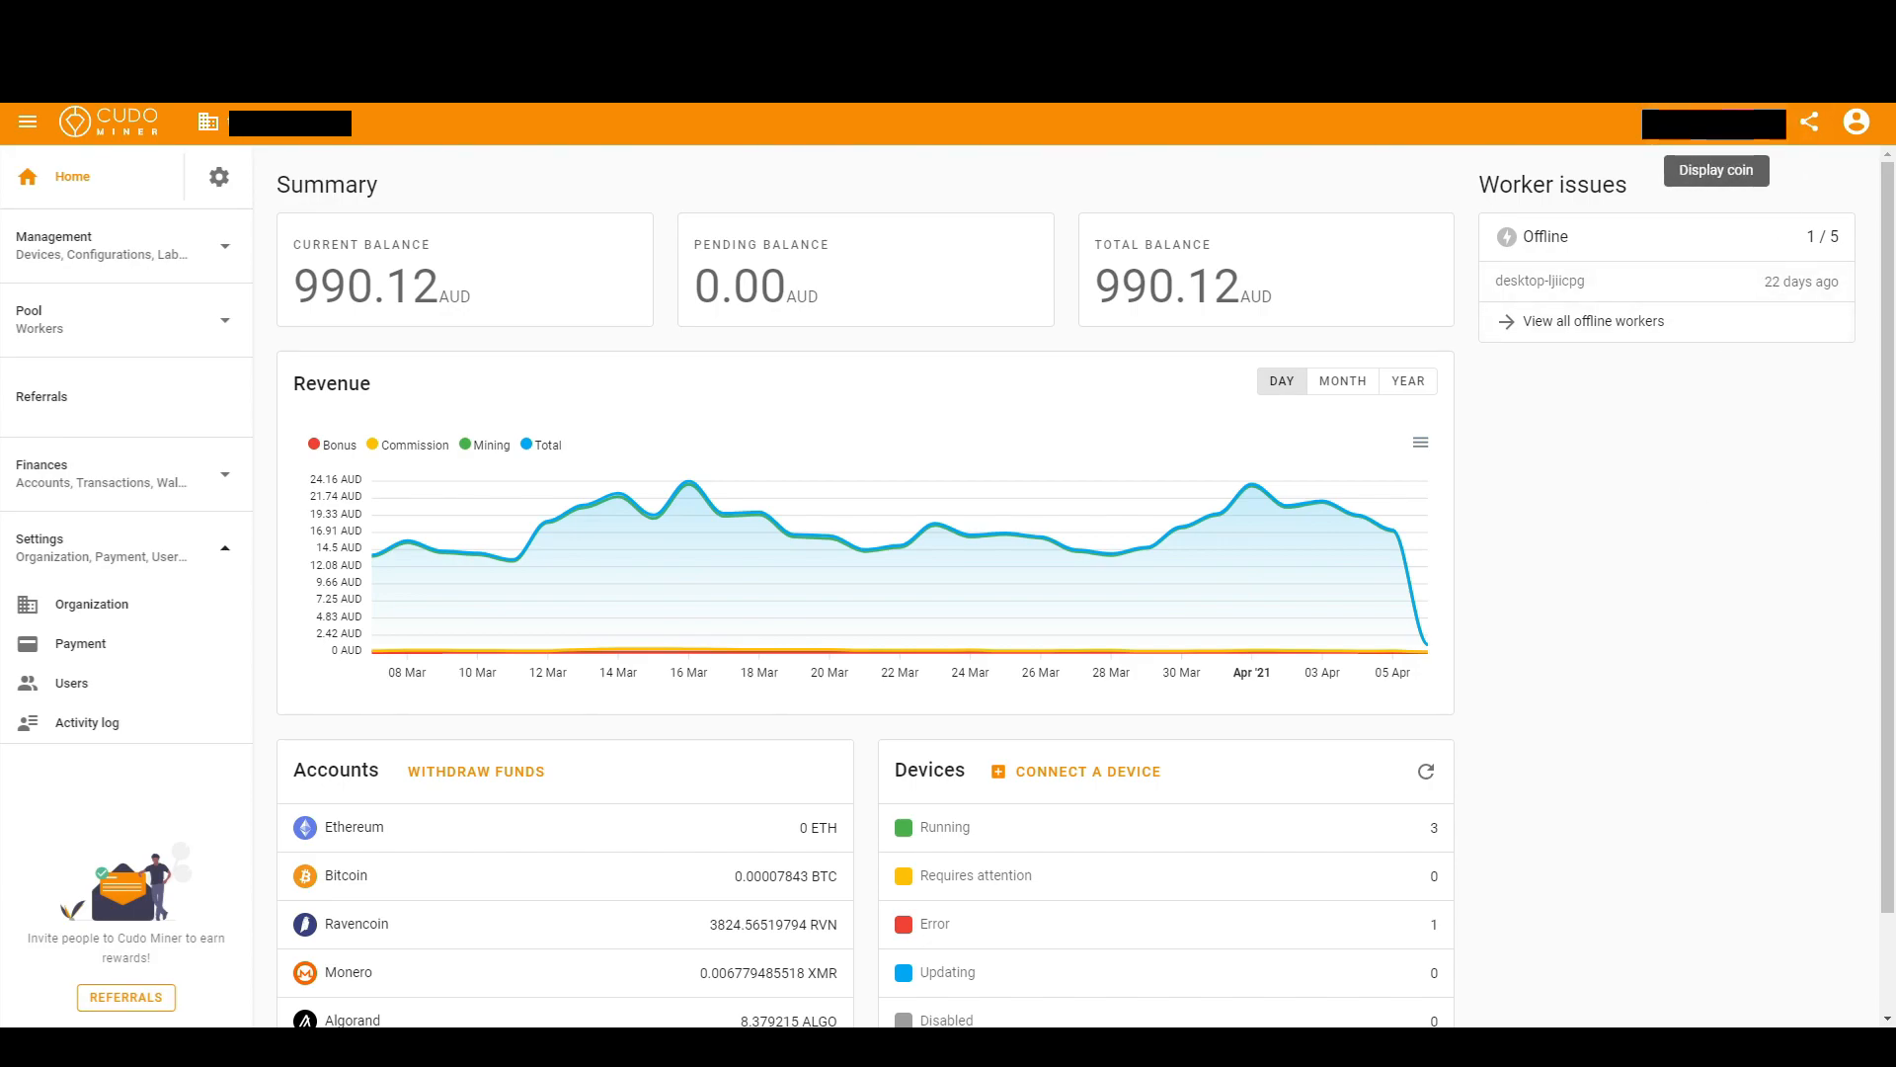
click(1715, 170)
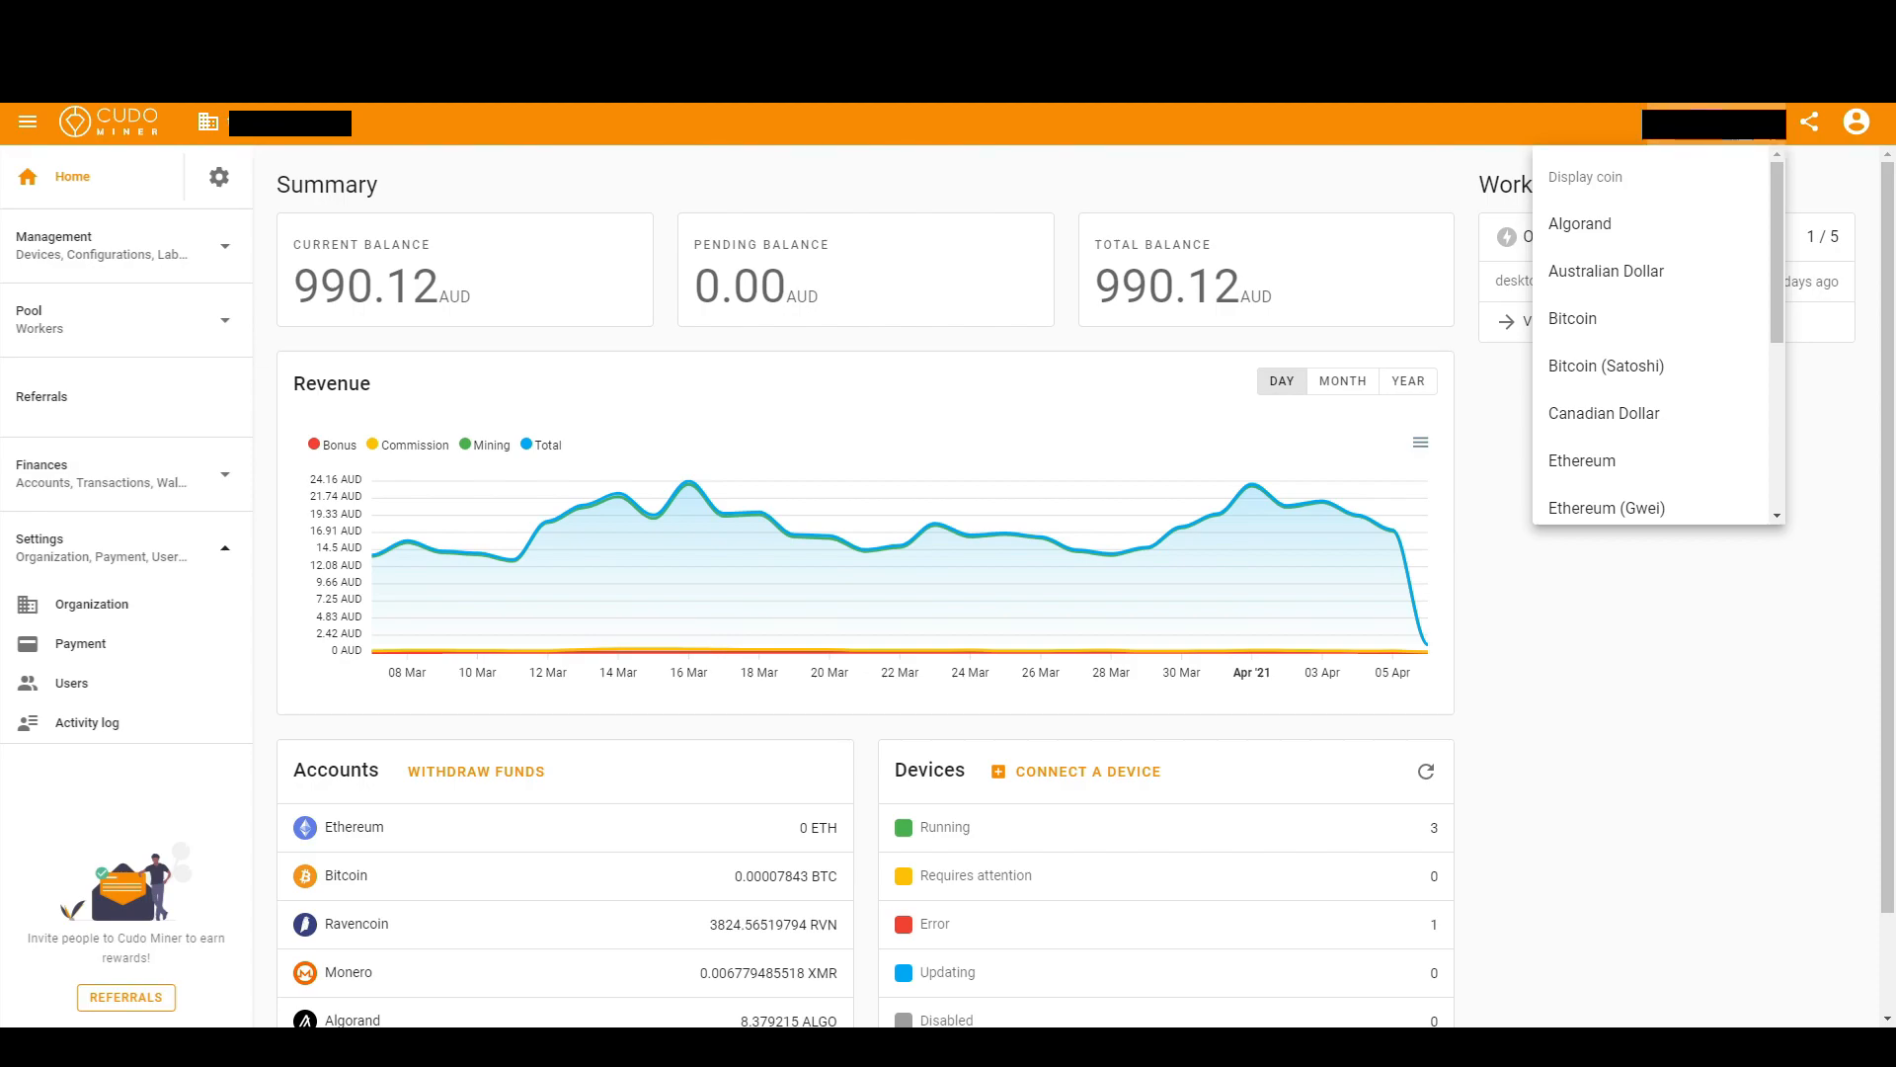
mouse_move(1624, 733)
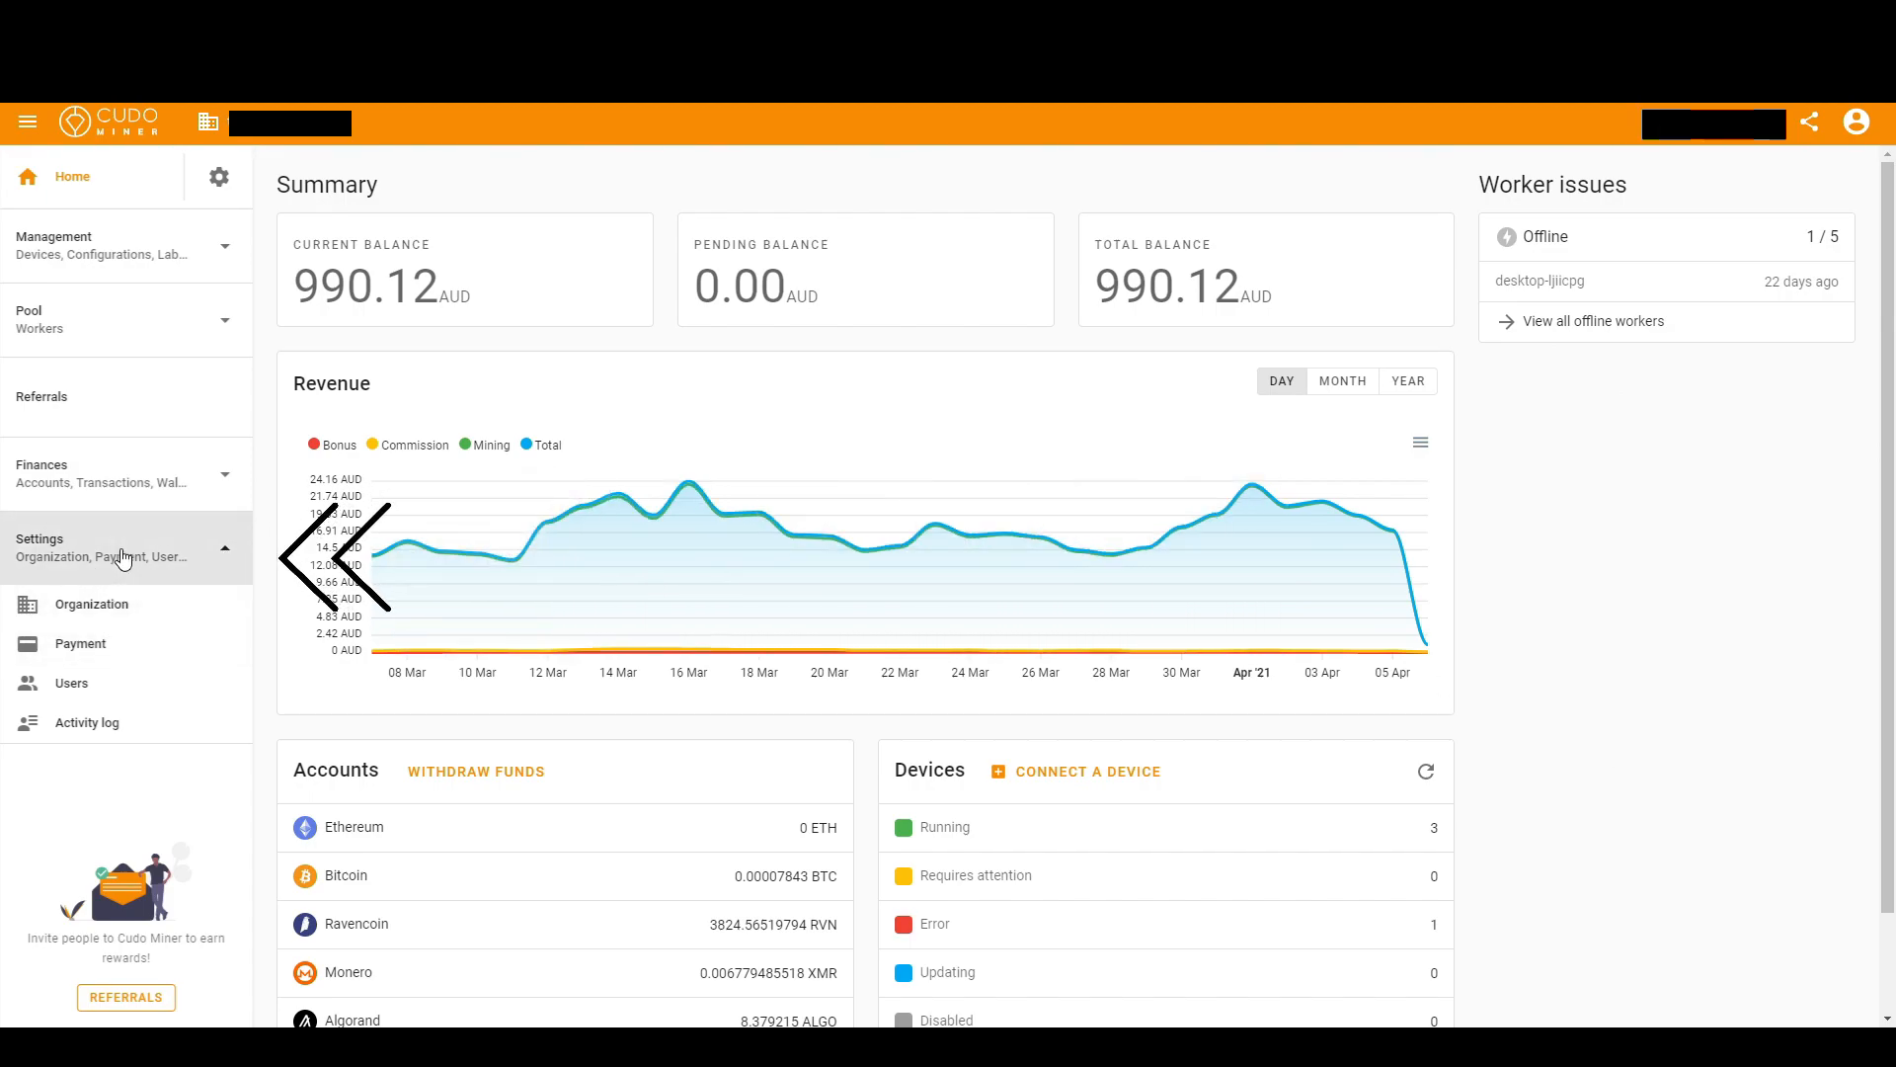
click(79, 644)
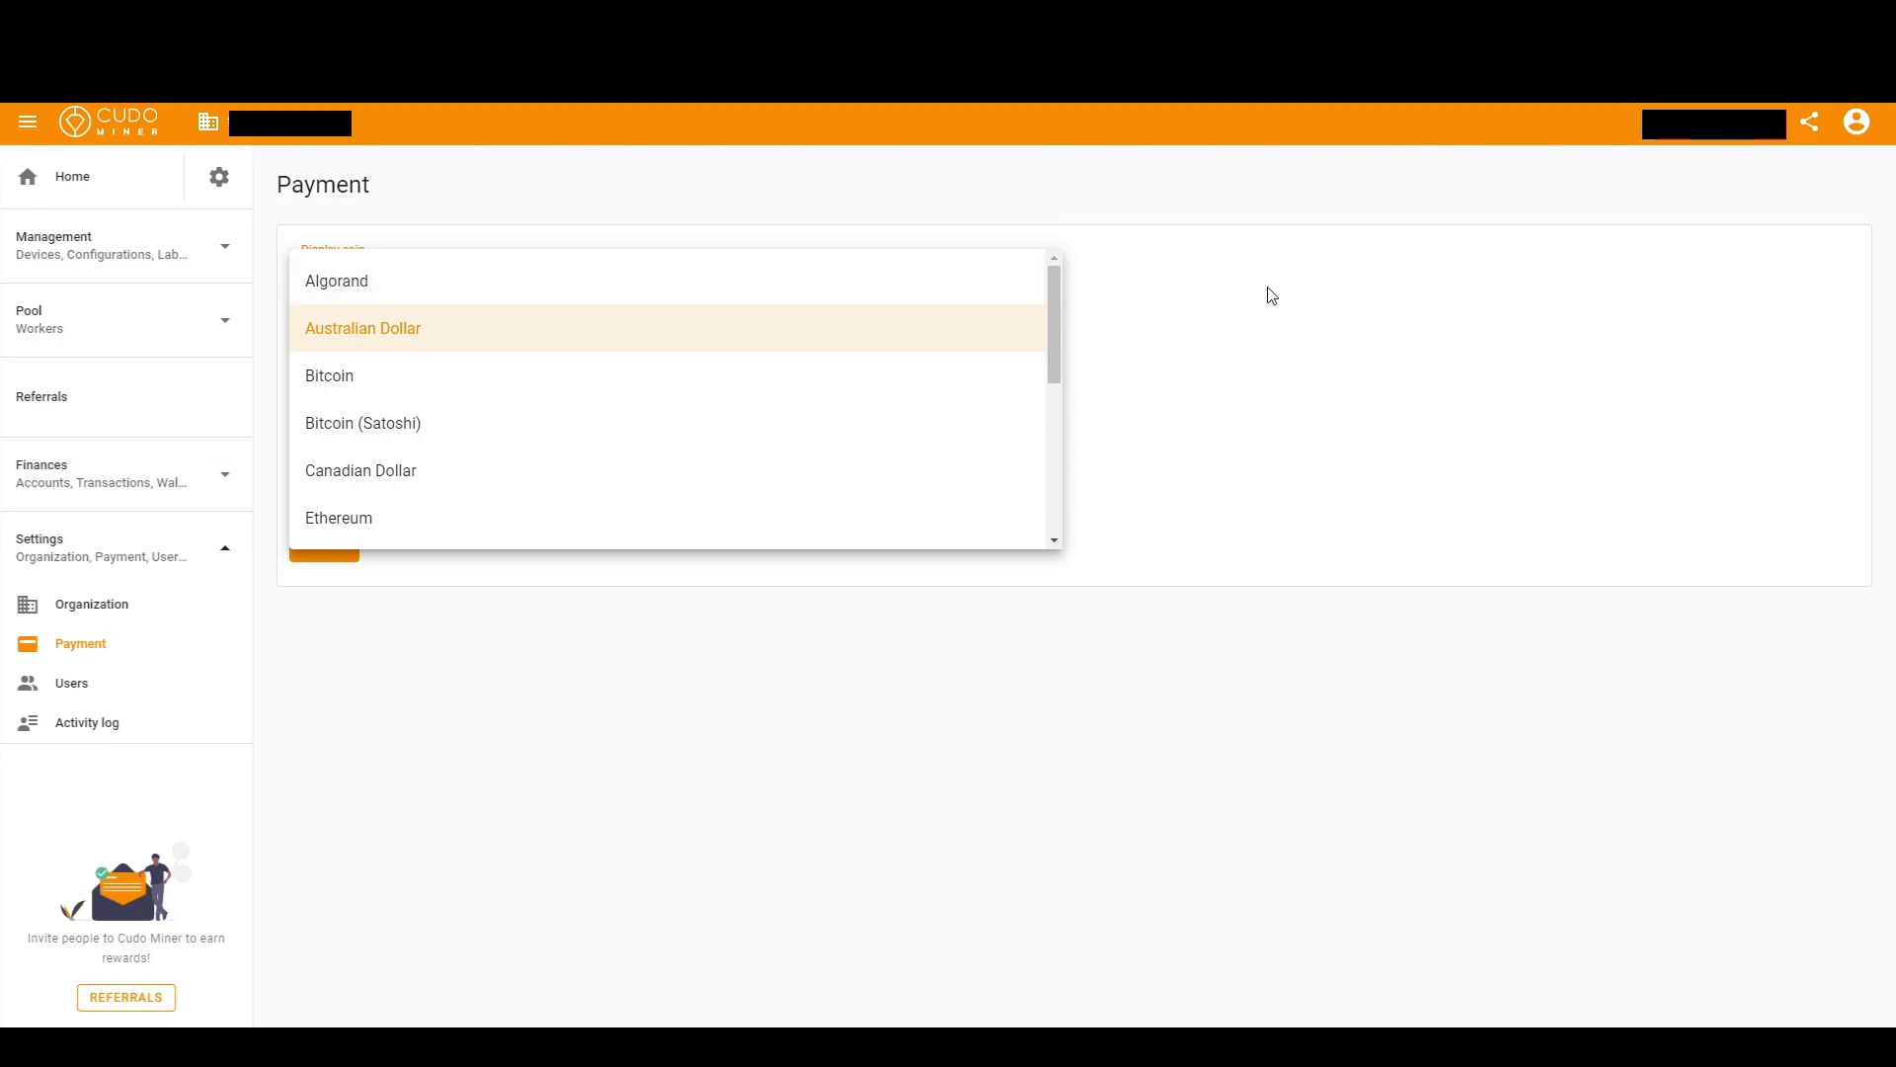
click(363, 328)
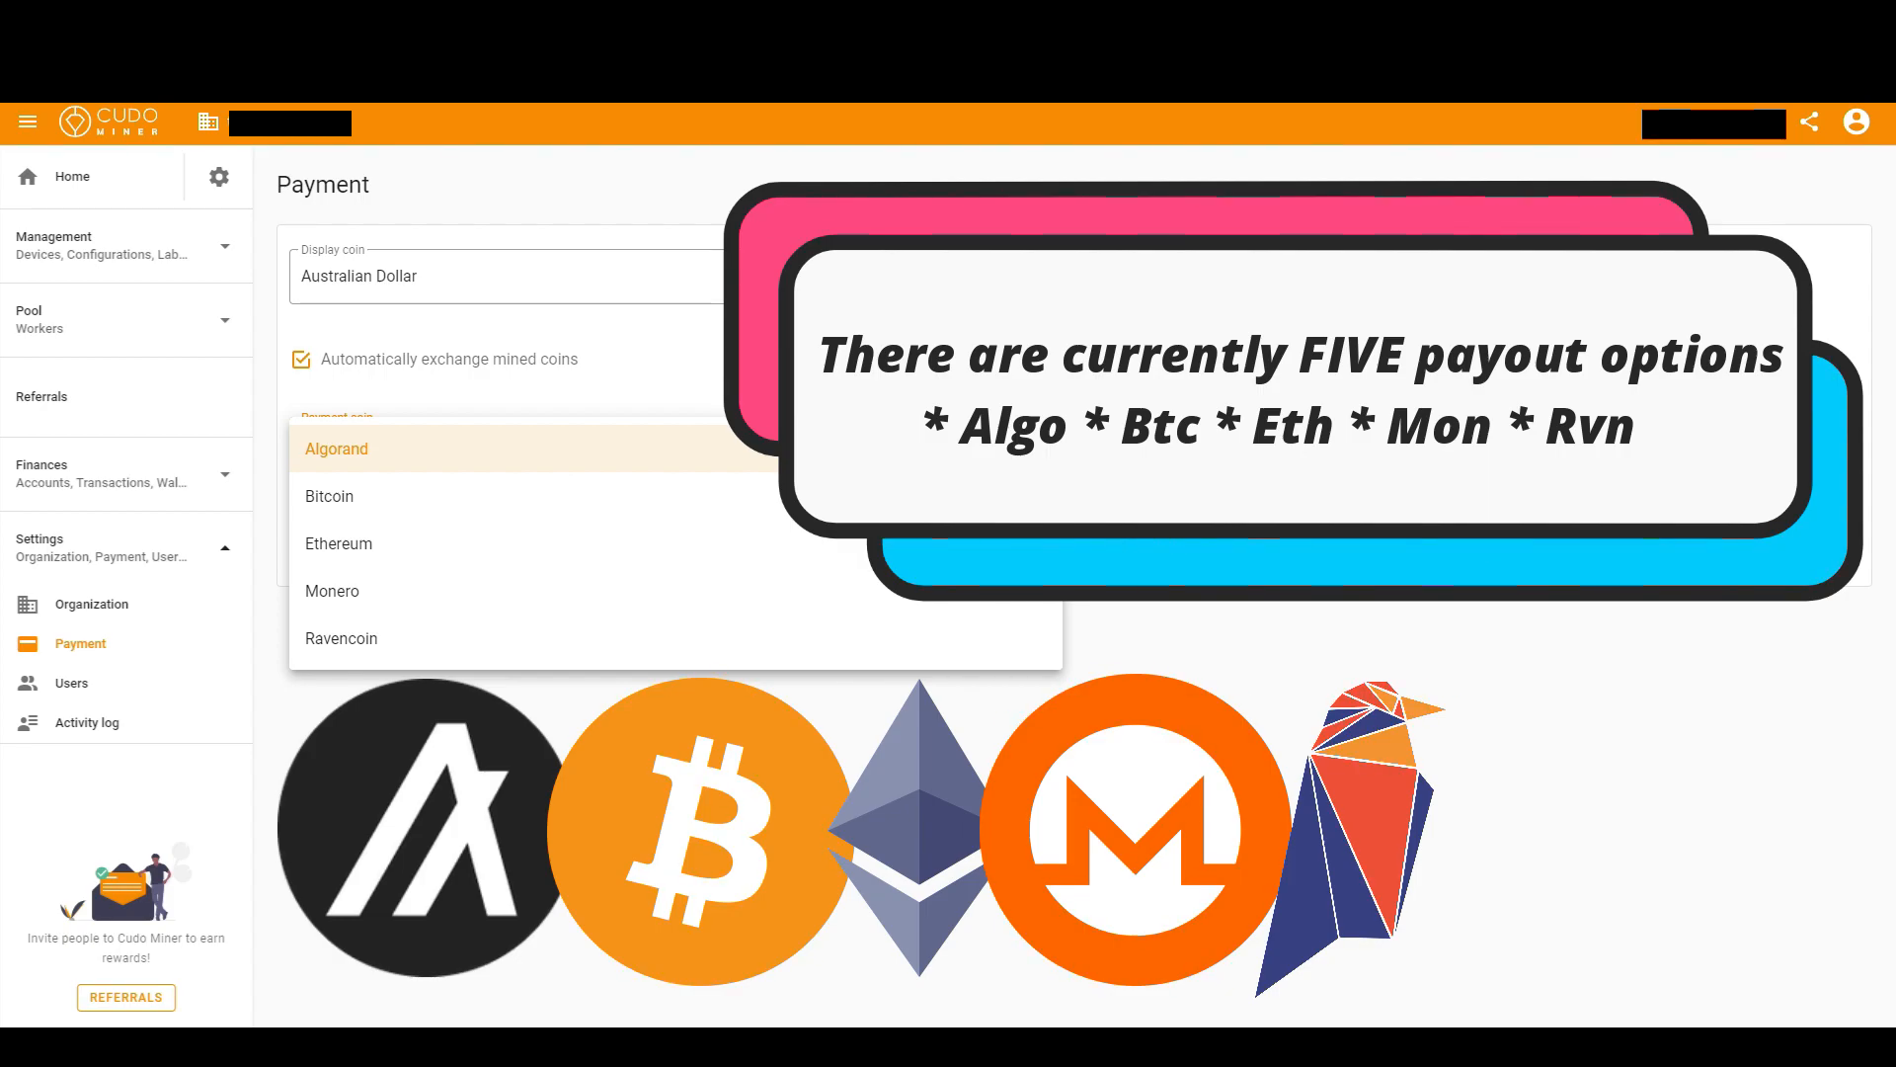
click(336, 449)
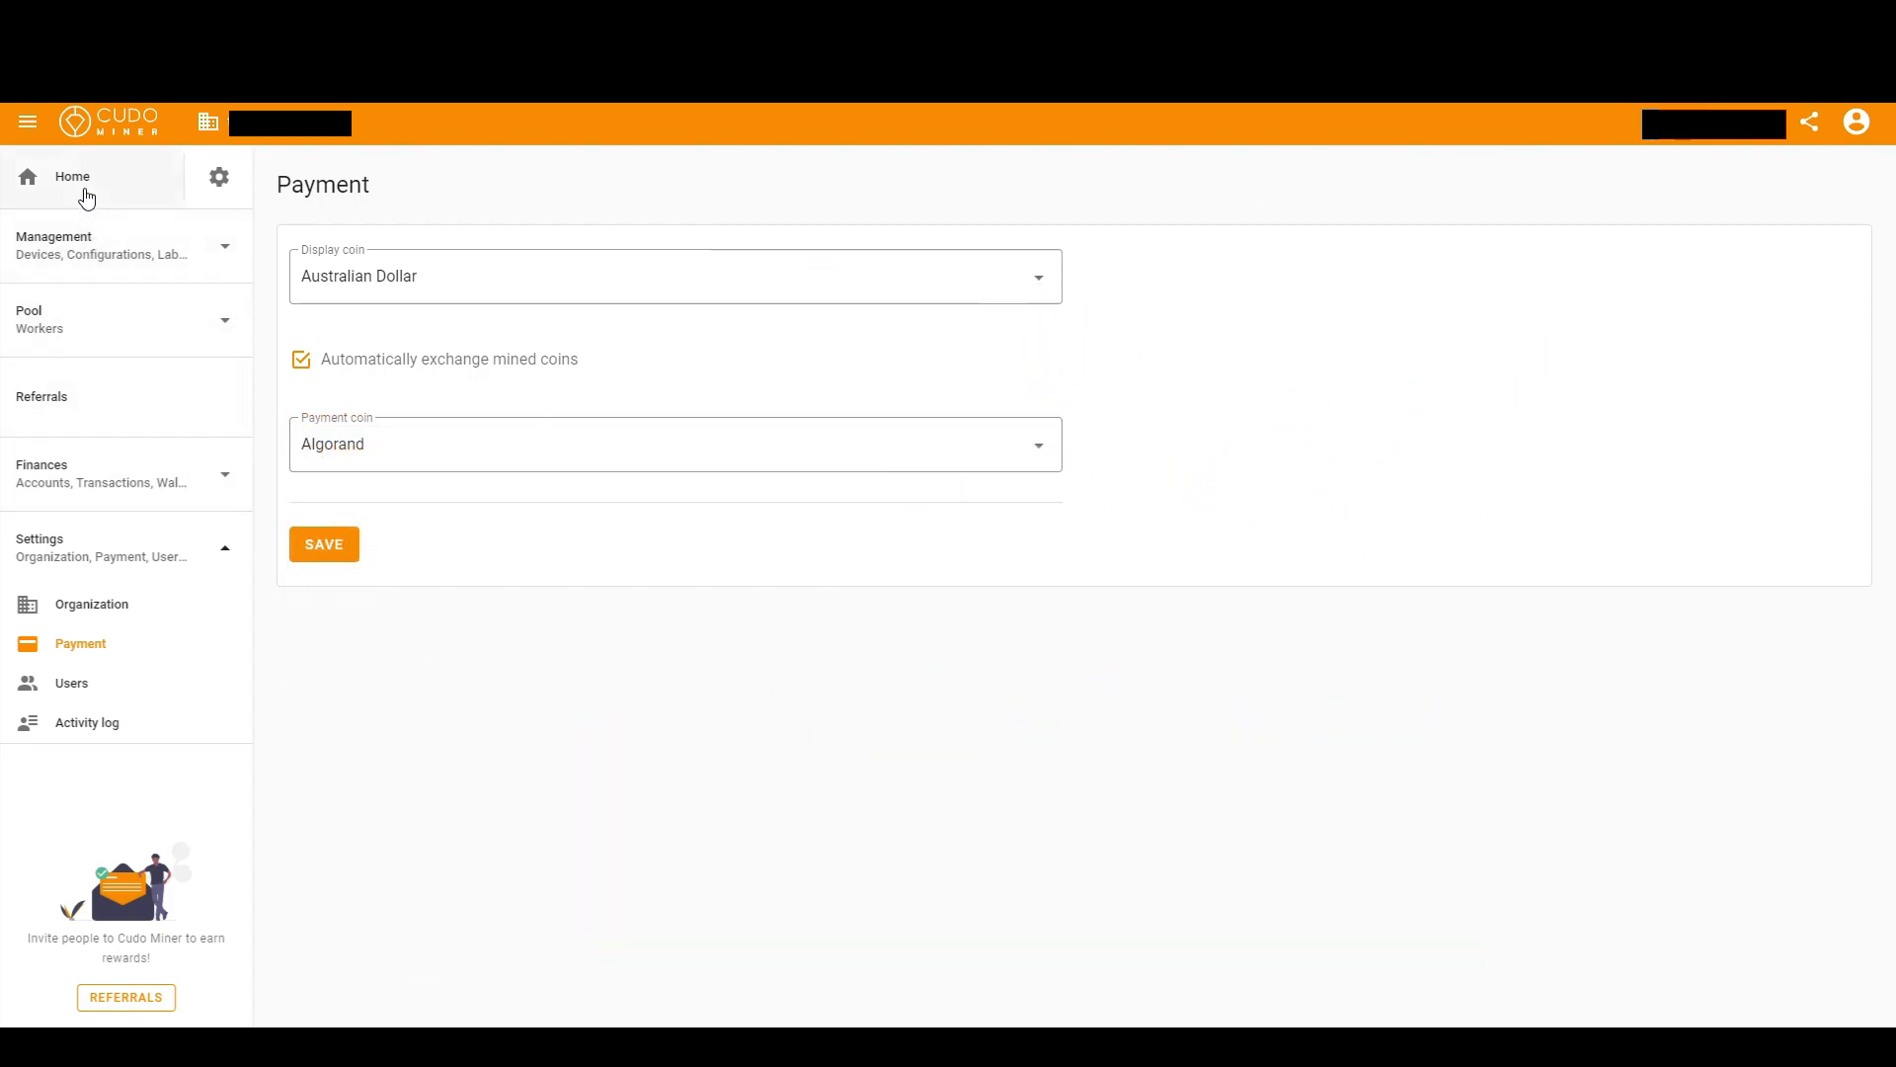
Step: Return to the account summary dashboard and review the Devices panel
click(72, 178)
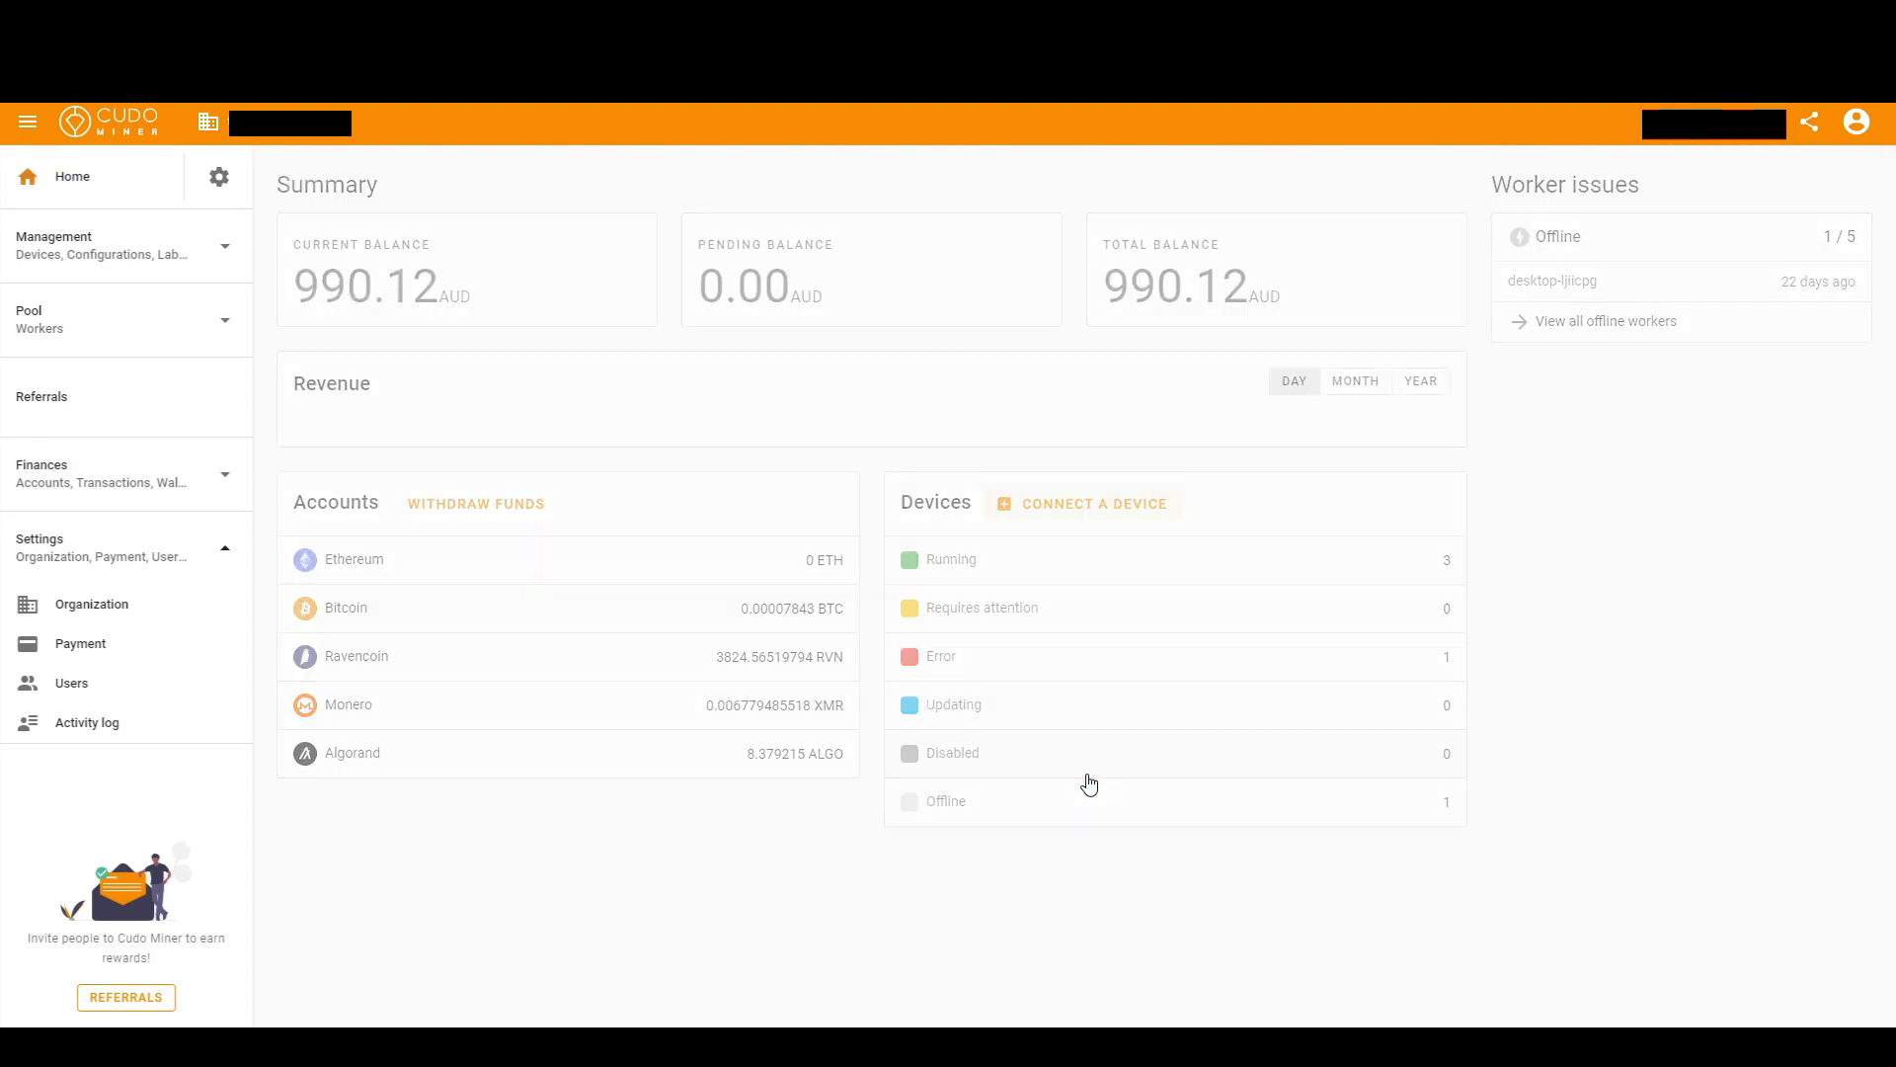
click(1094, 503)
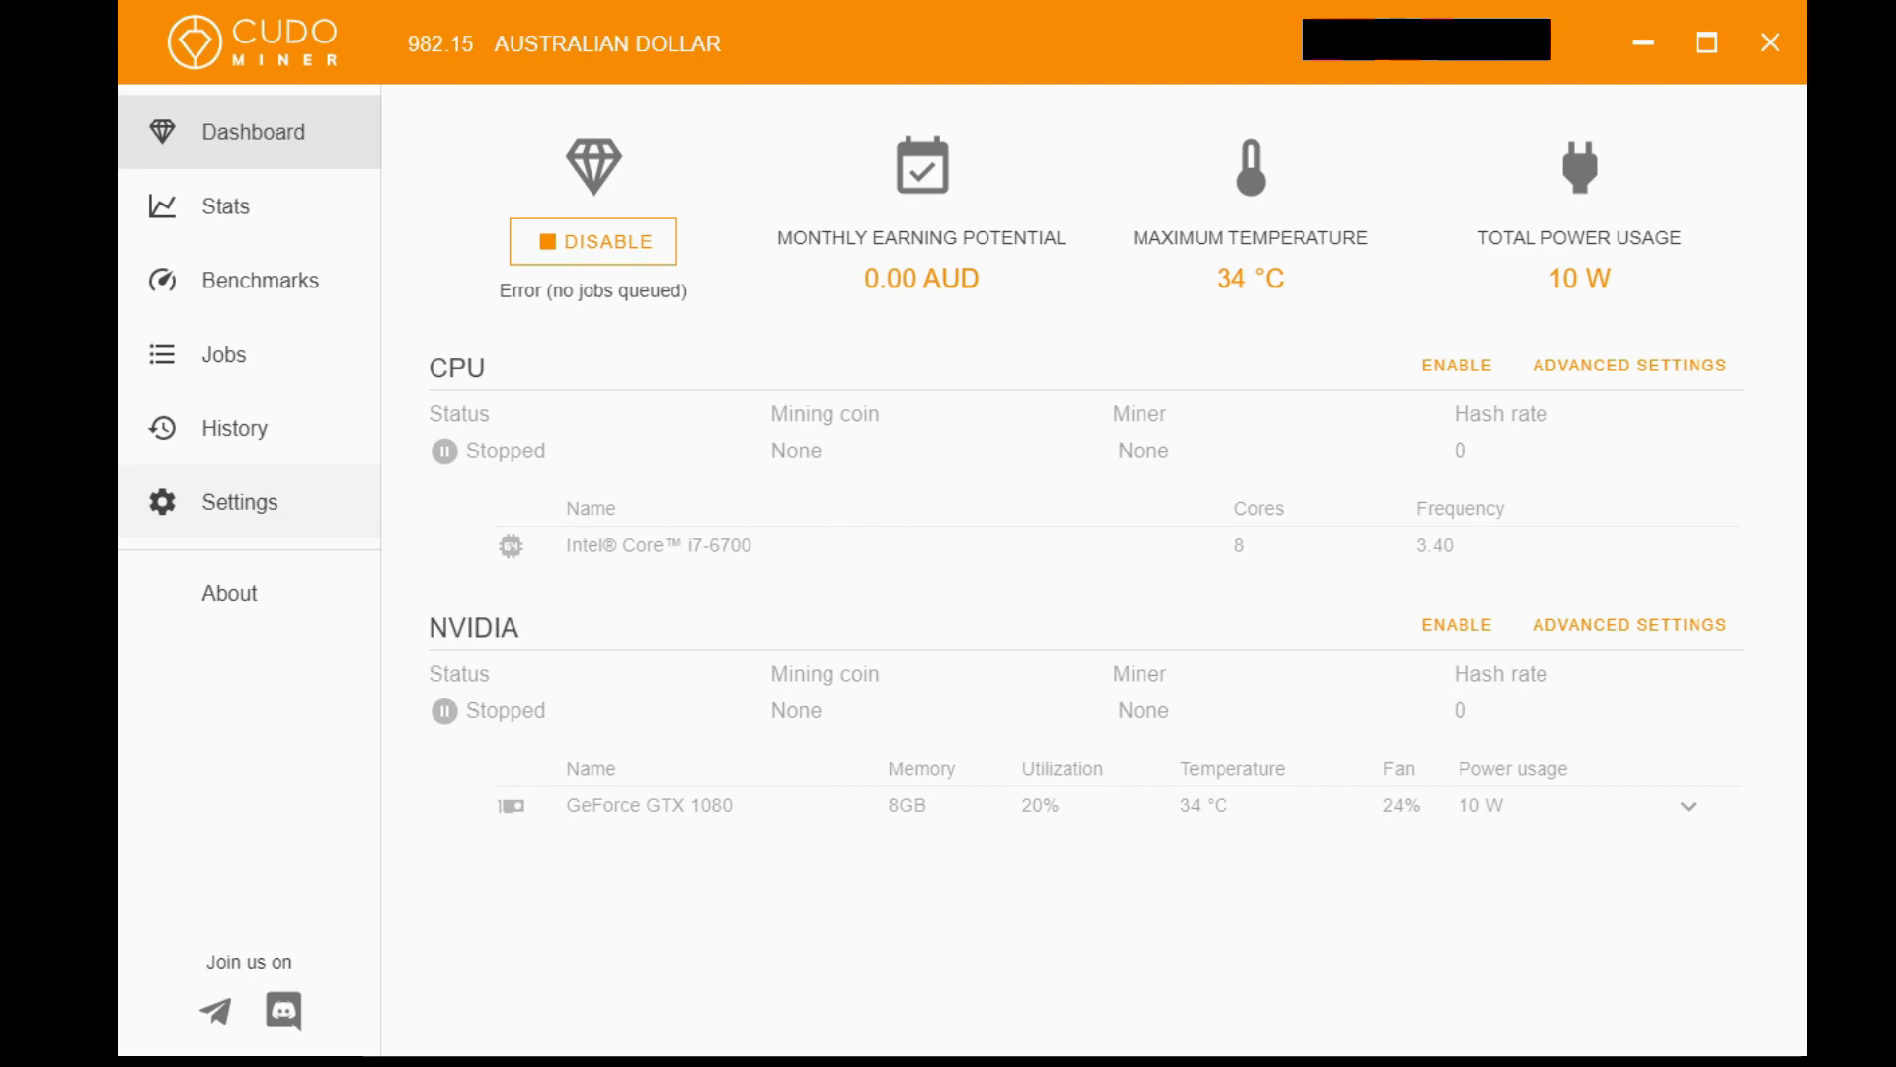
mouse_move(281, 534)
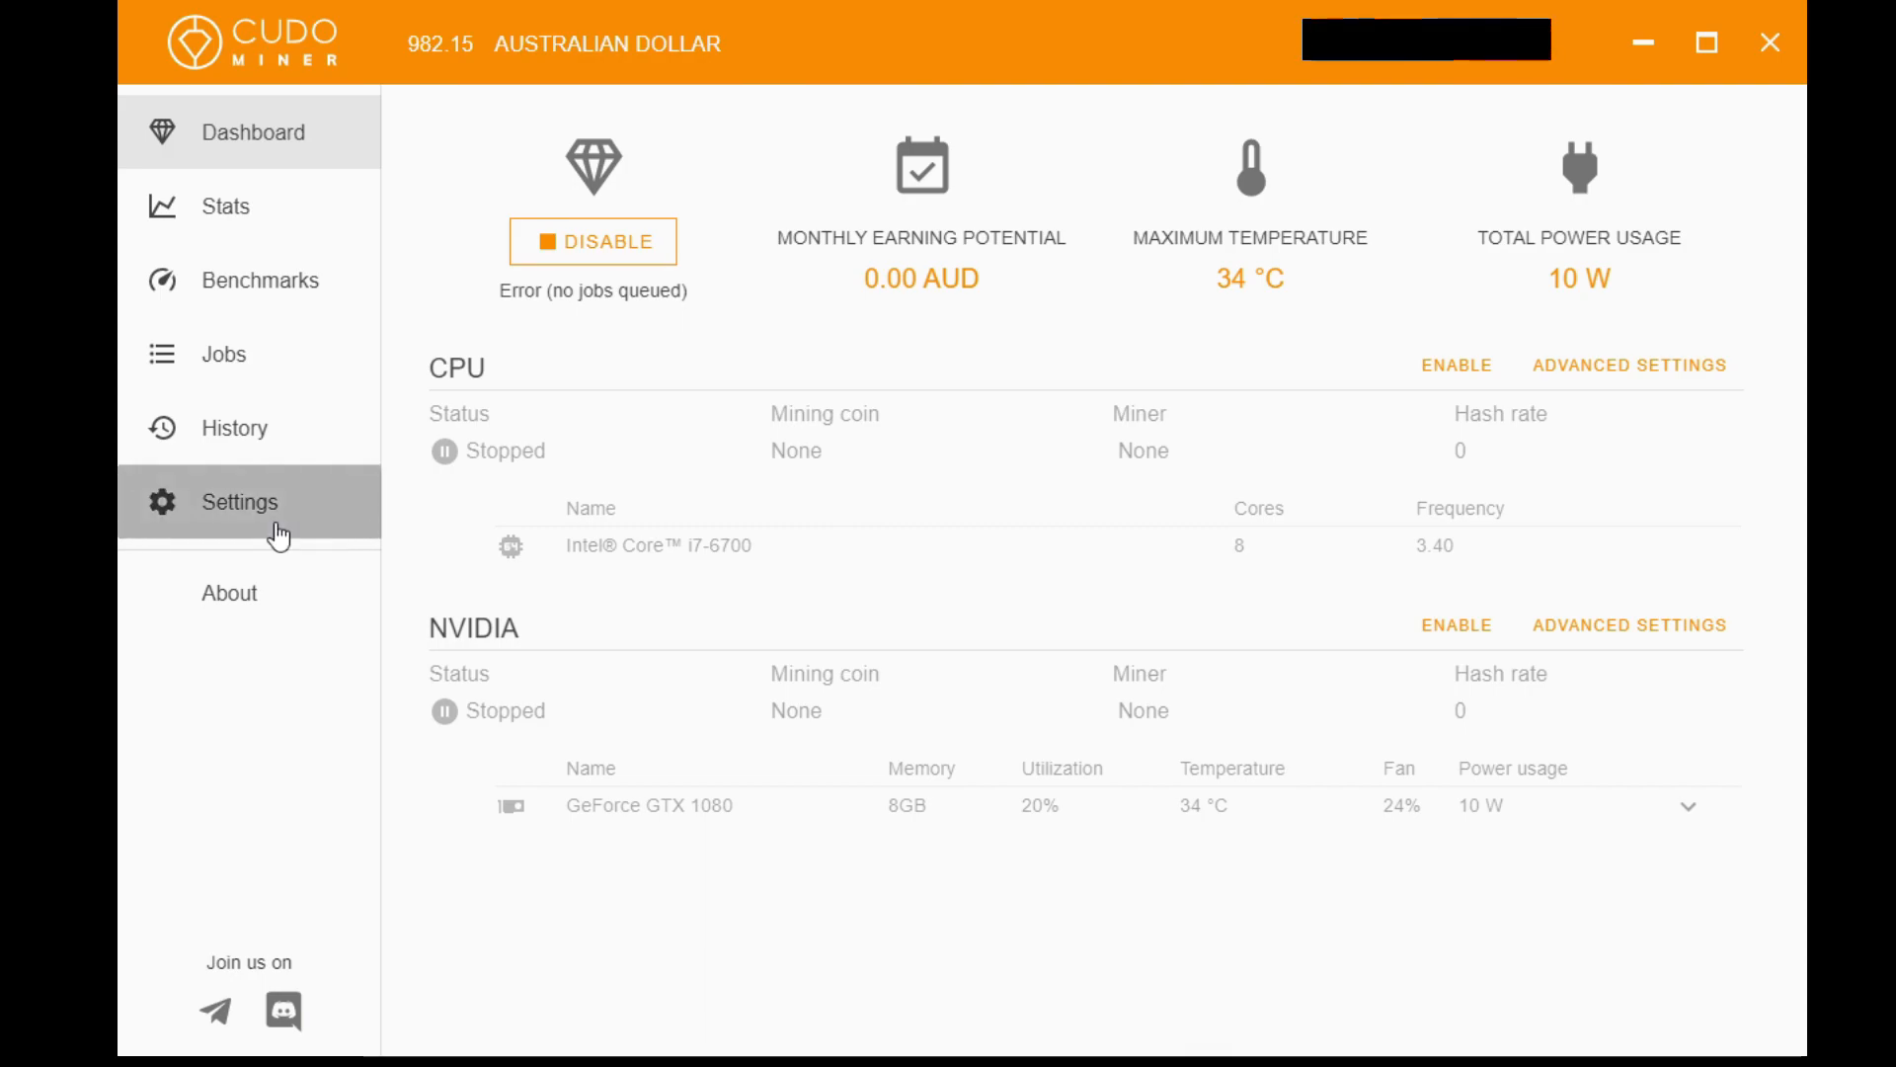
Step: Show the desktop miner's Settings page with third-party miners, overclocking and automatic workloads on
click(241, 502)
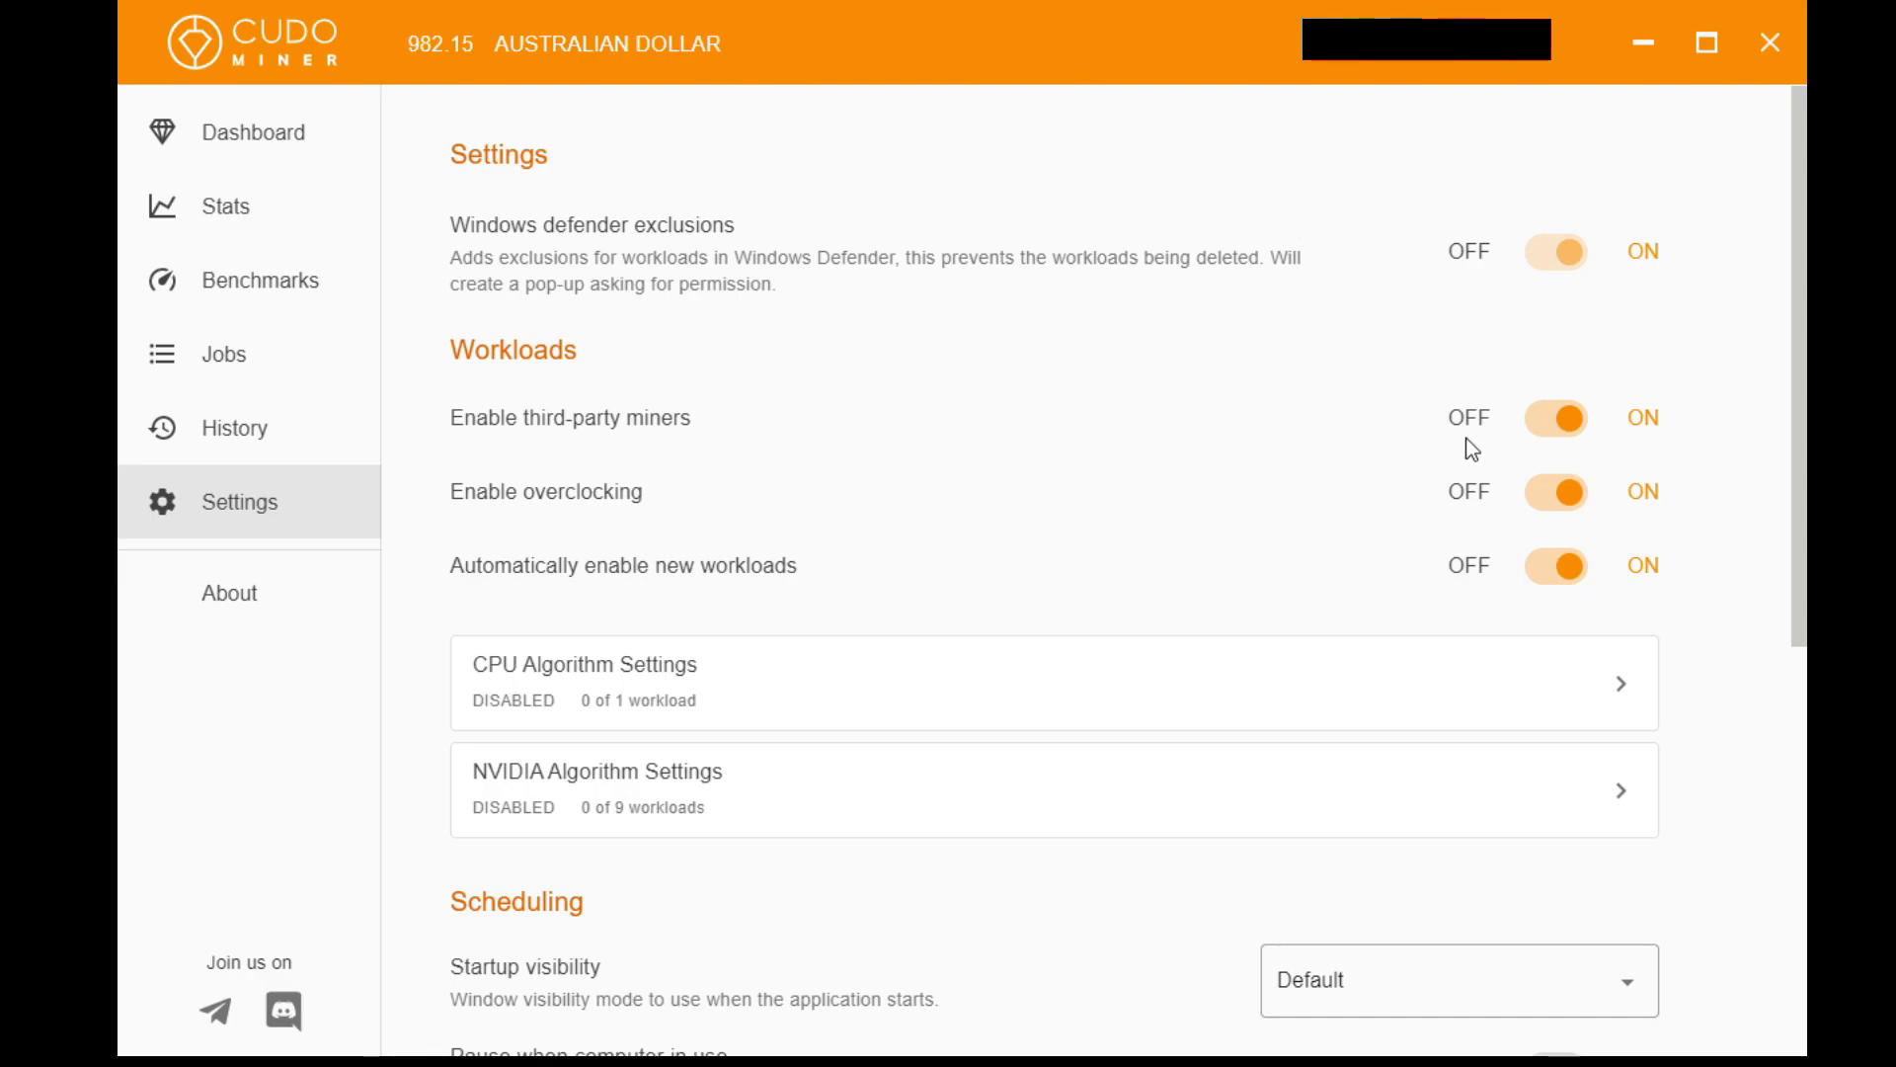
mouse_move(743, 385)
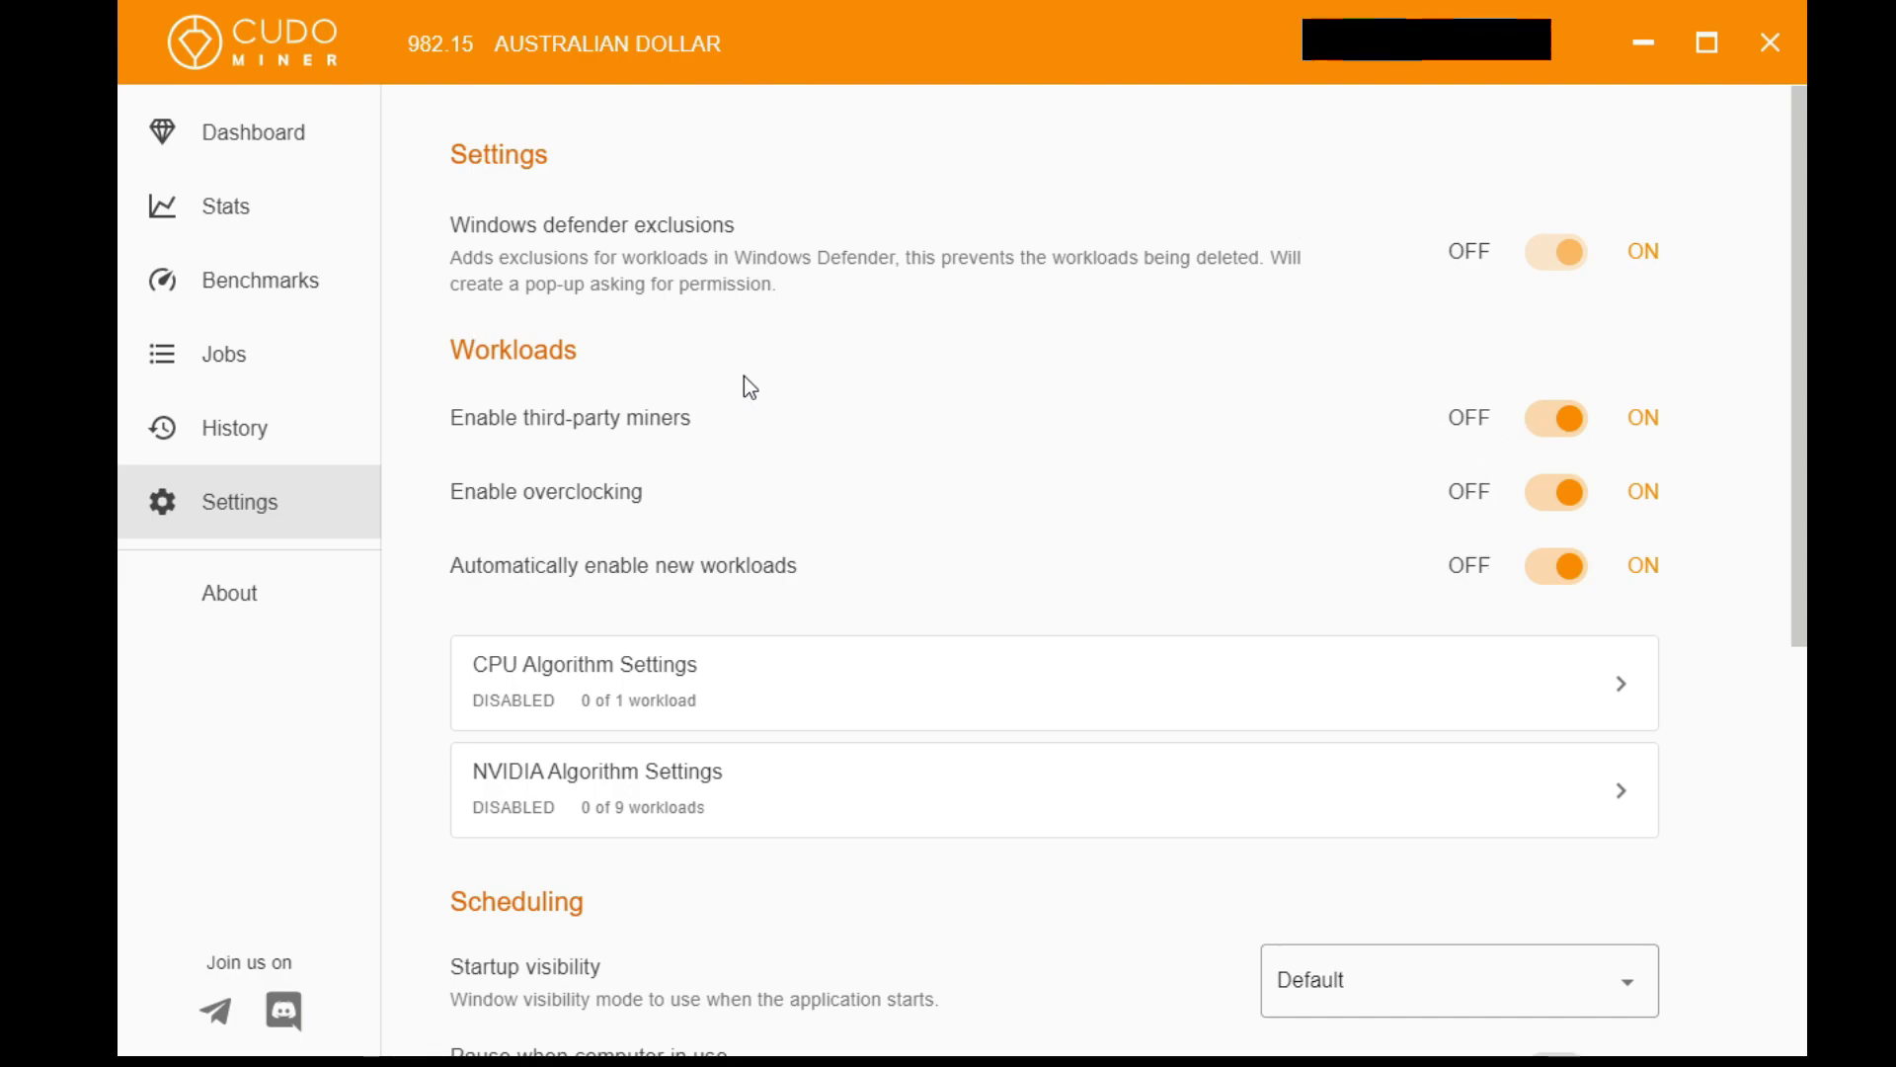
mouse_move(1116, 376)
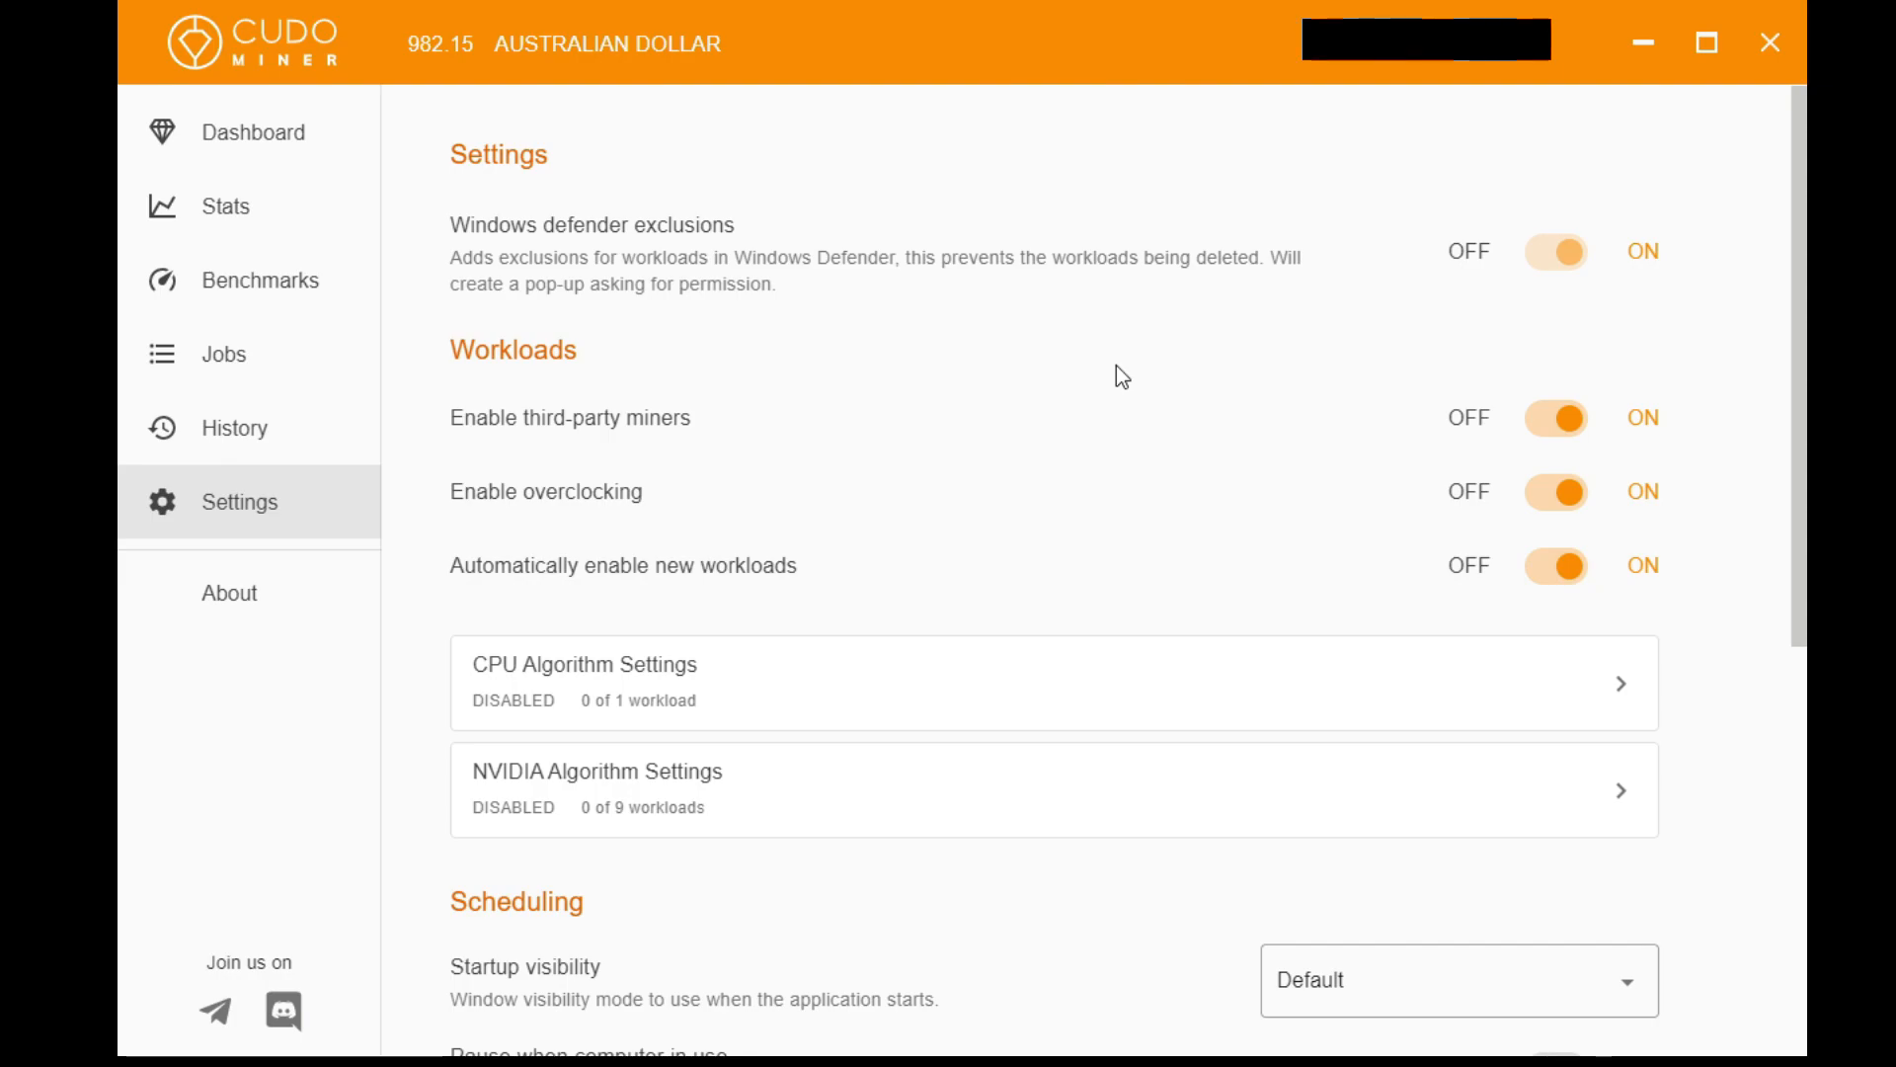
mouse_move(1097, 384)
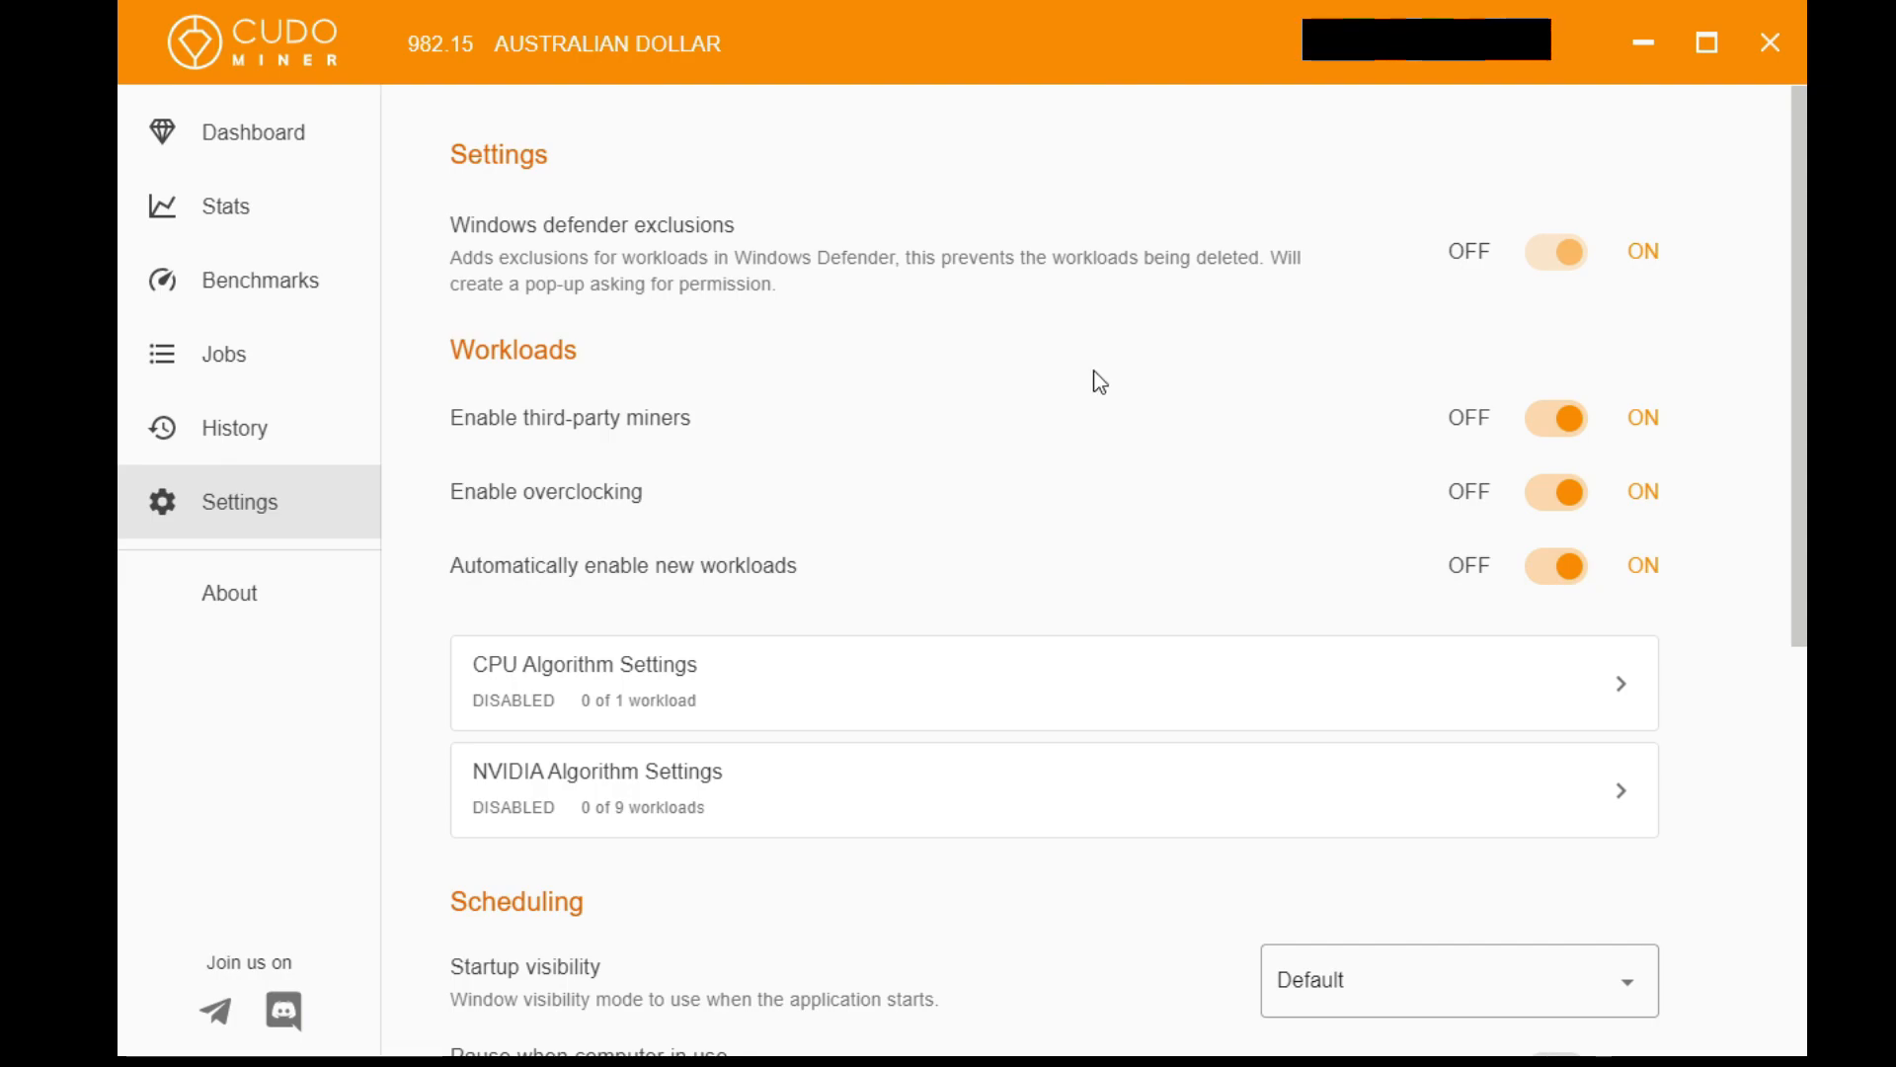
scroll(down, 3)
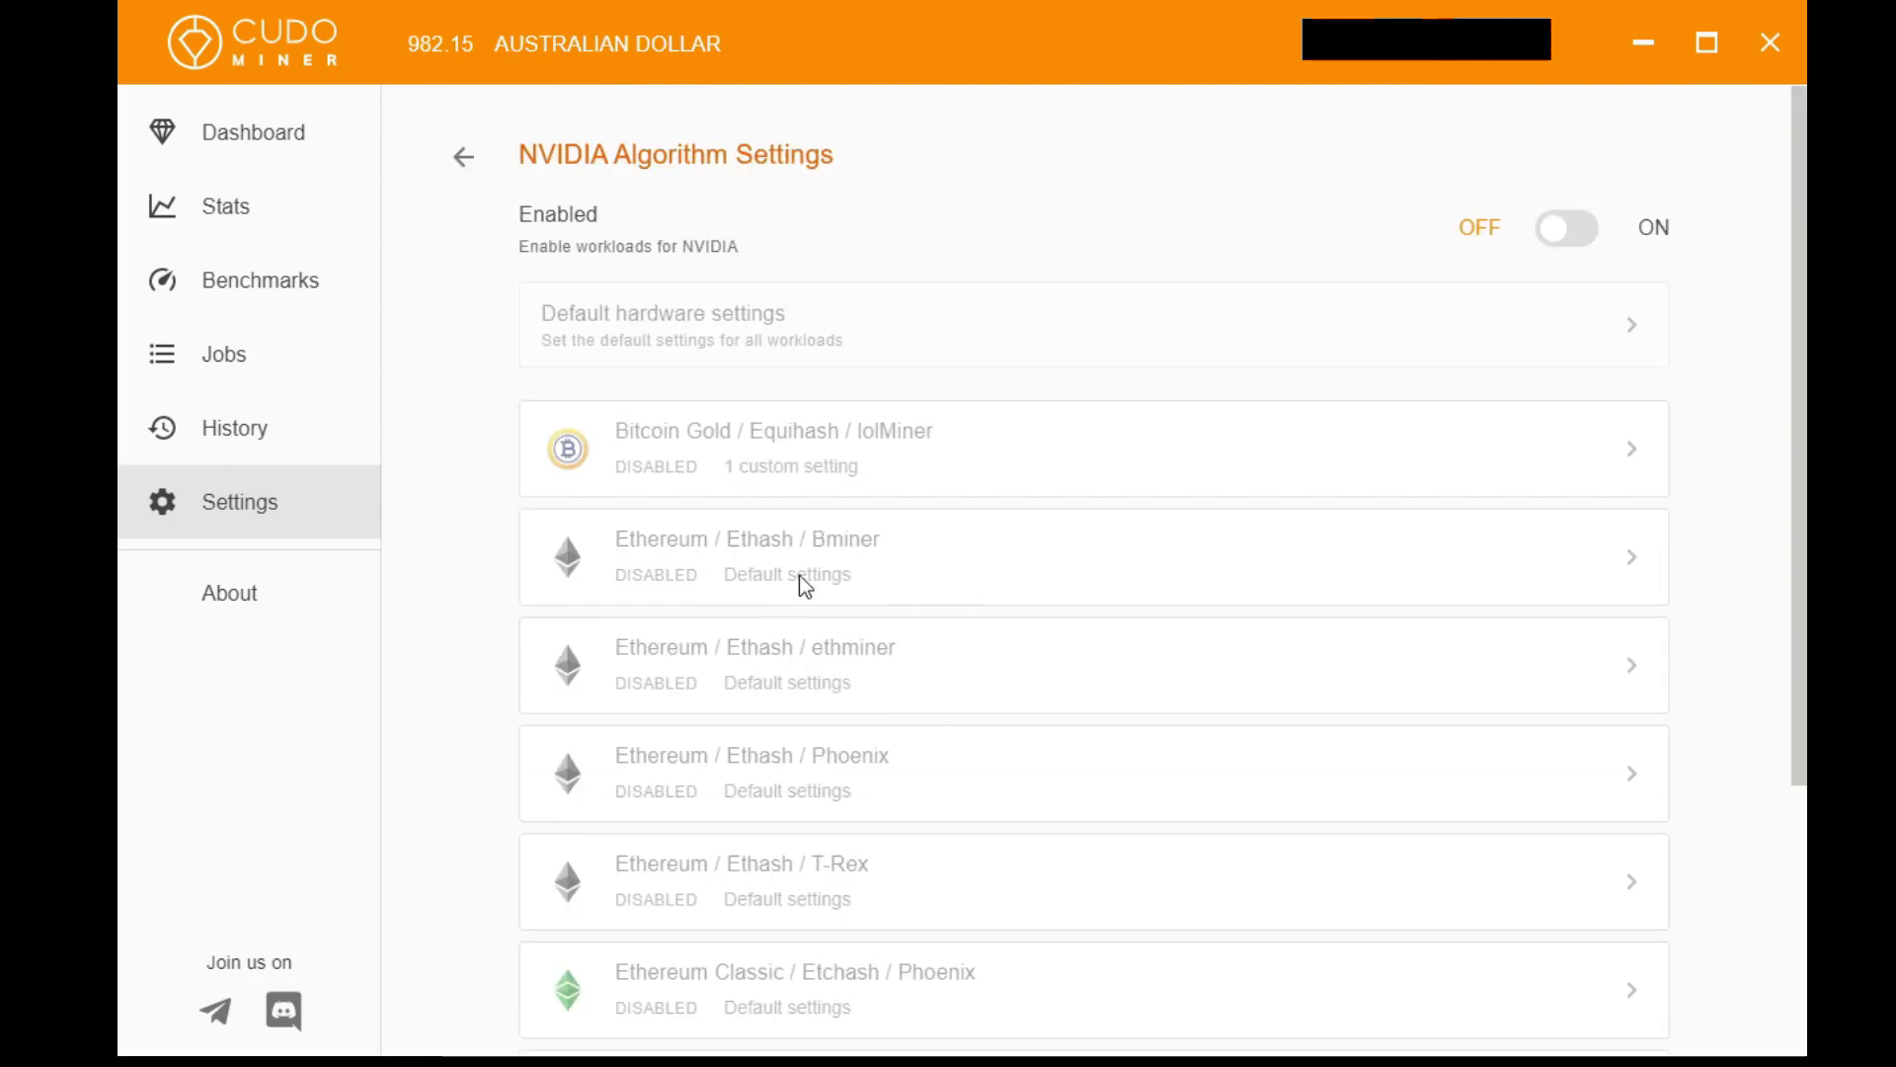
mouse_move(1565, 233)
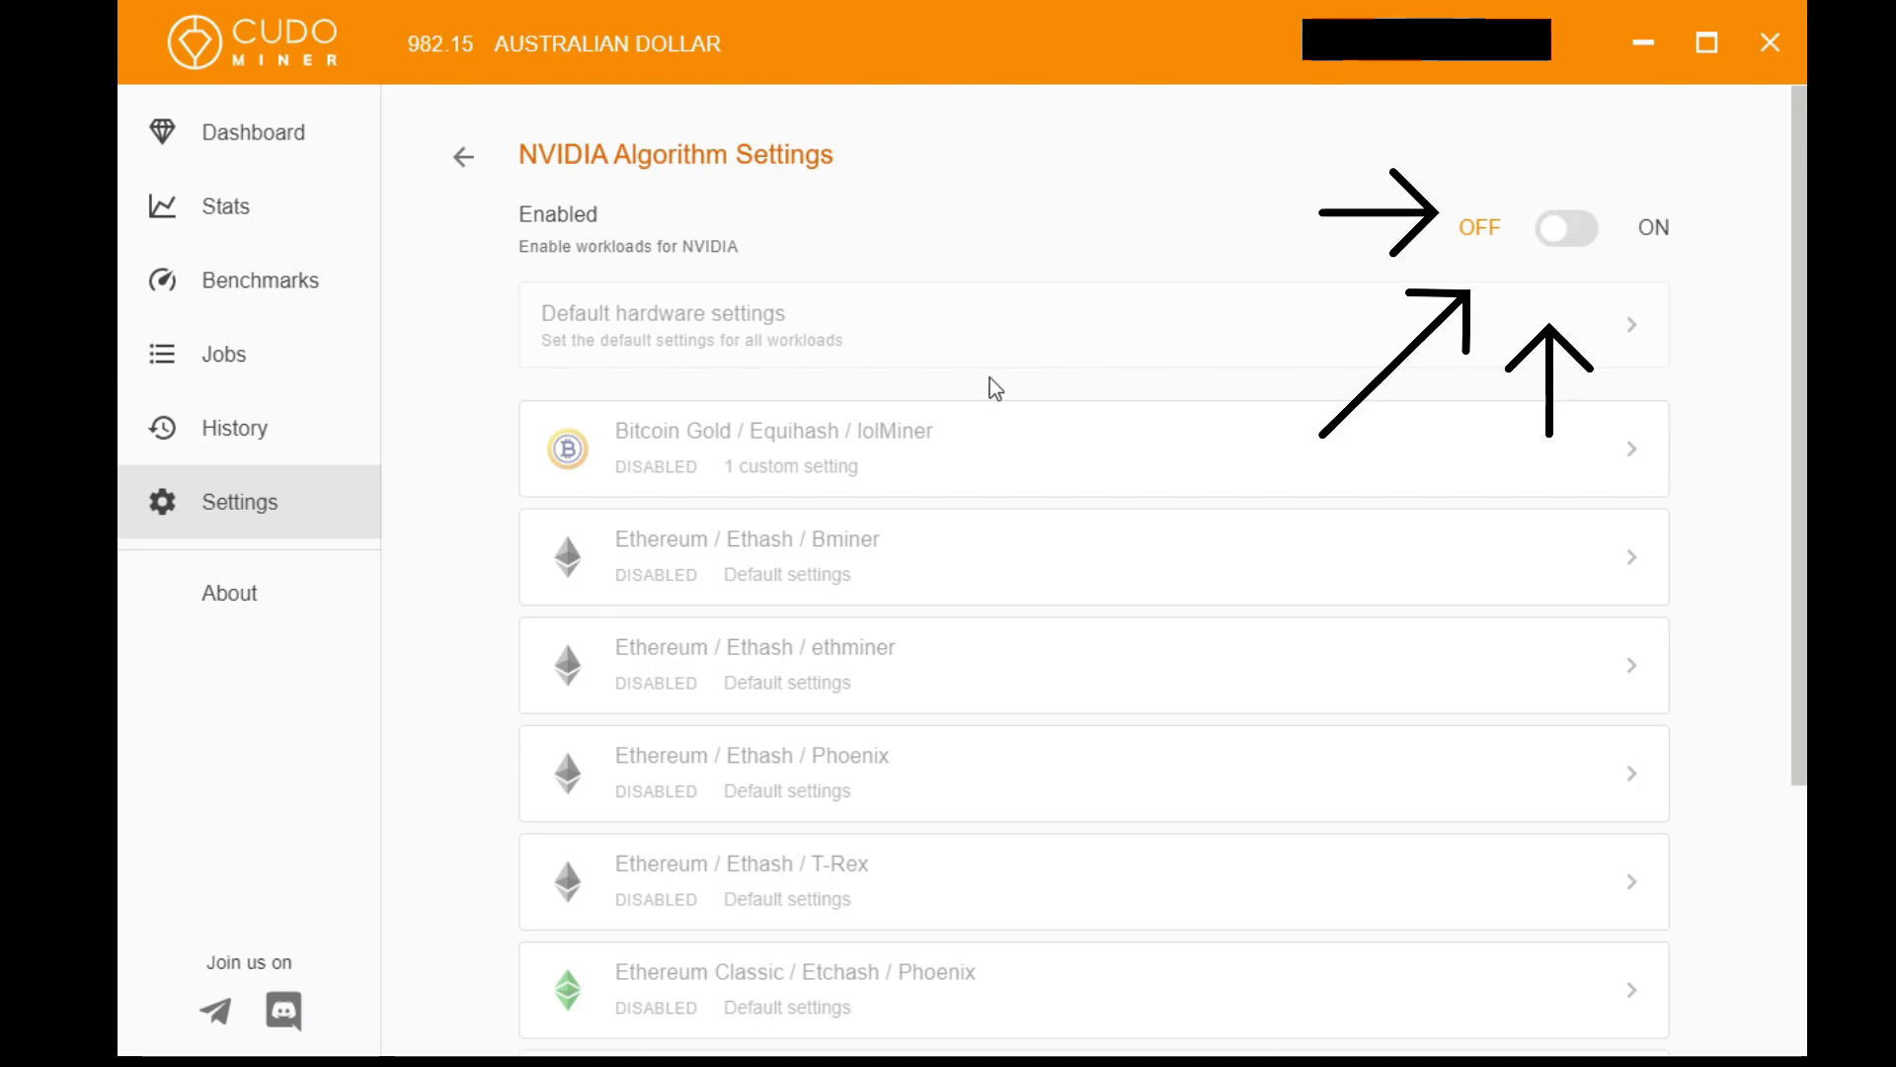
scroll(down, 3)
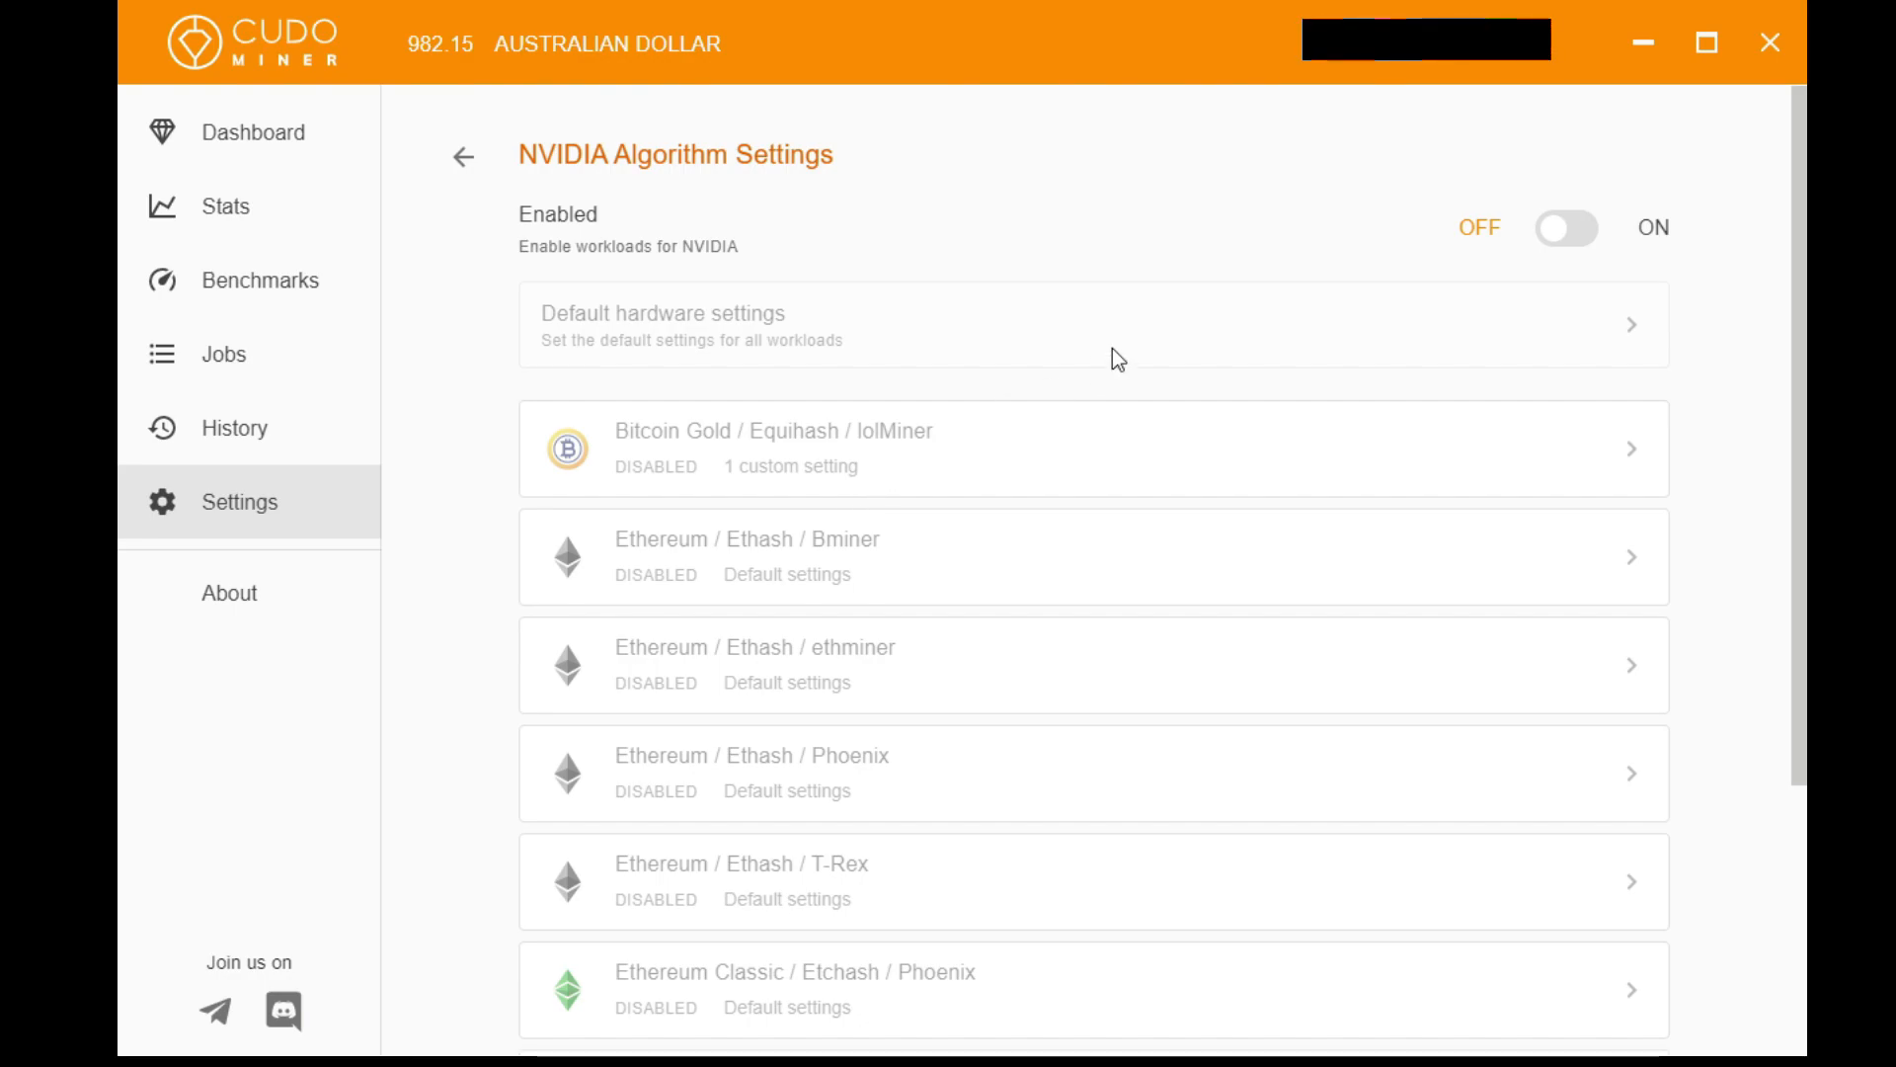
click(462, 158)
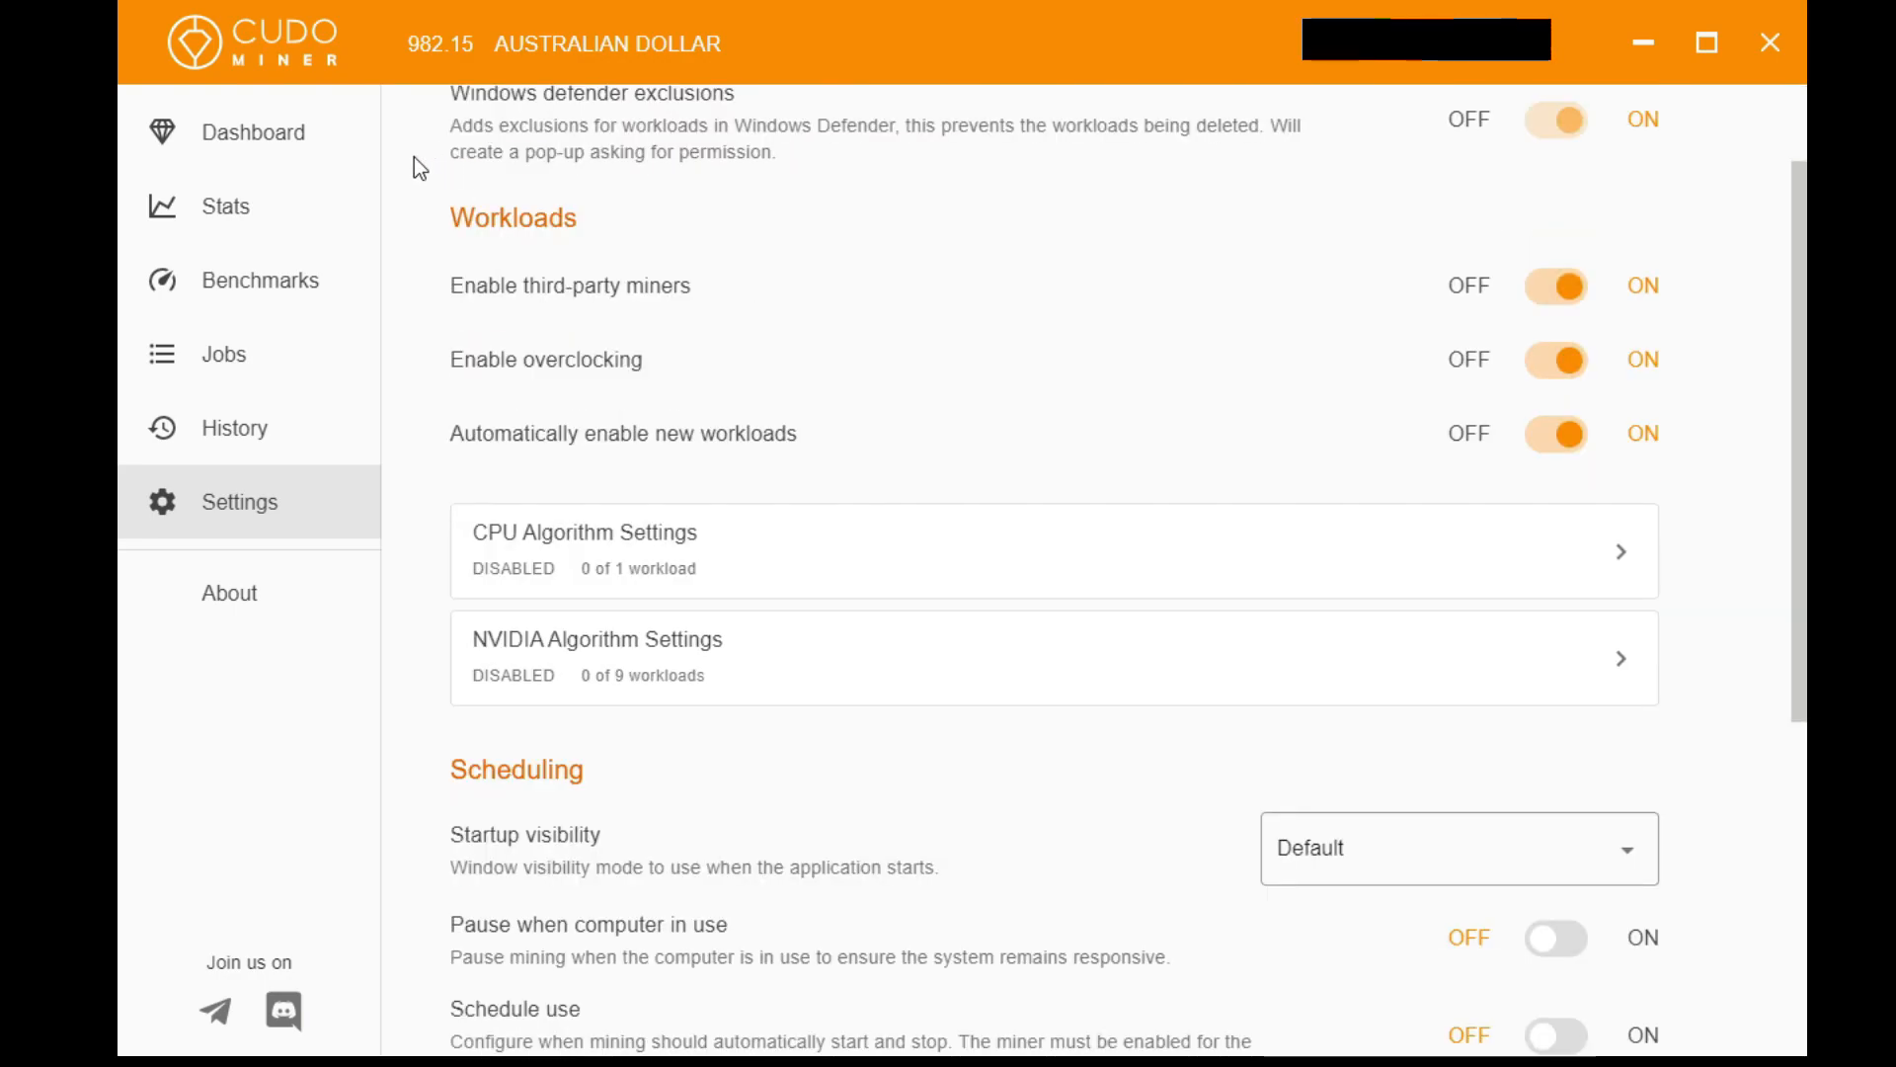
Step: Enable NVIDIA GeForce GTX 1080 mining from the desktop miner dashboard
click(255, 133)
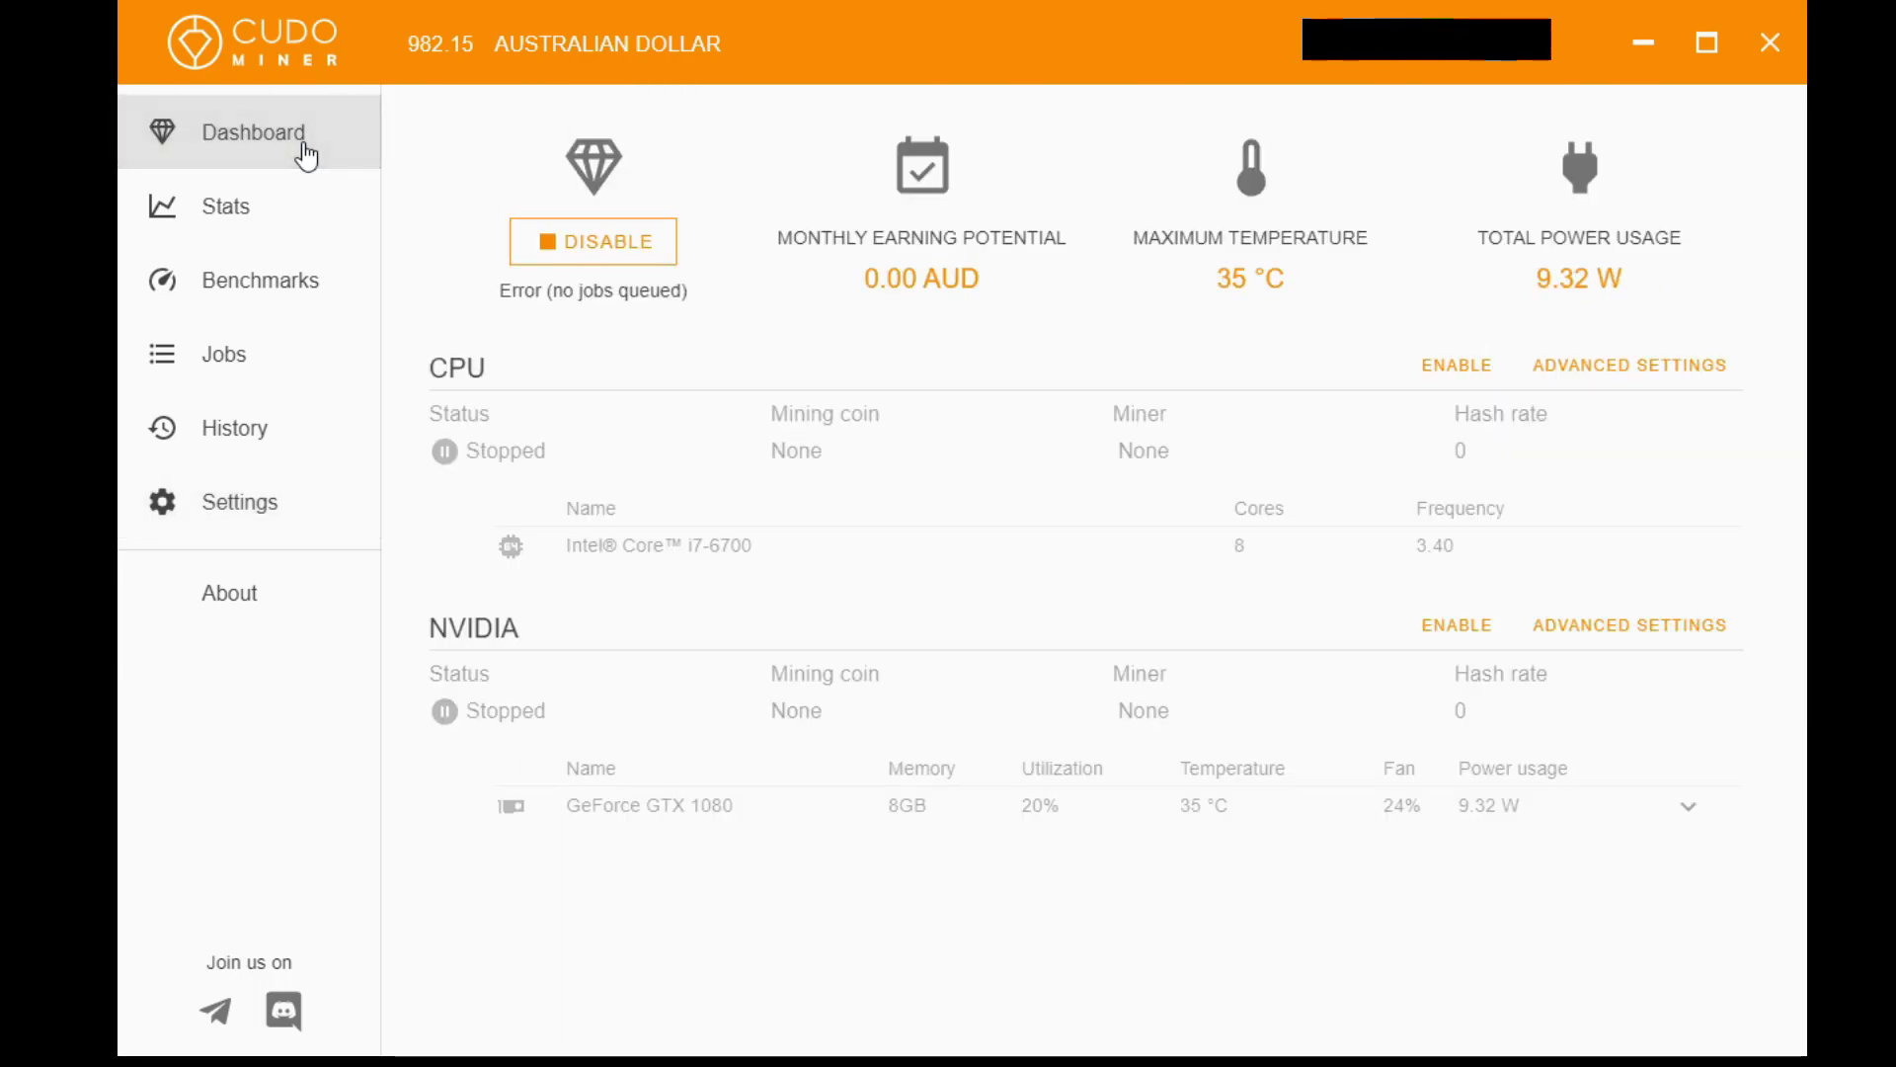
mouse_move(1389, 708)
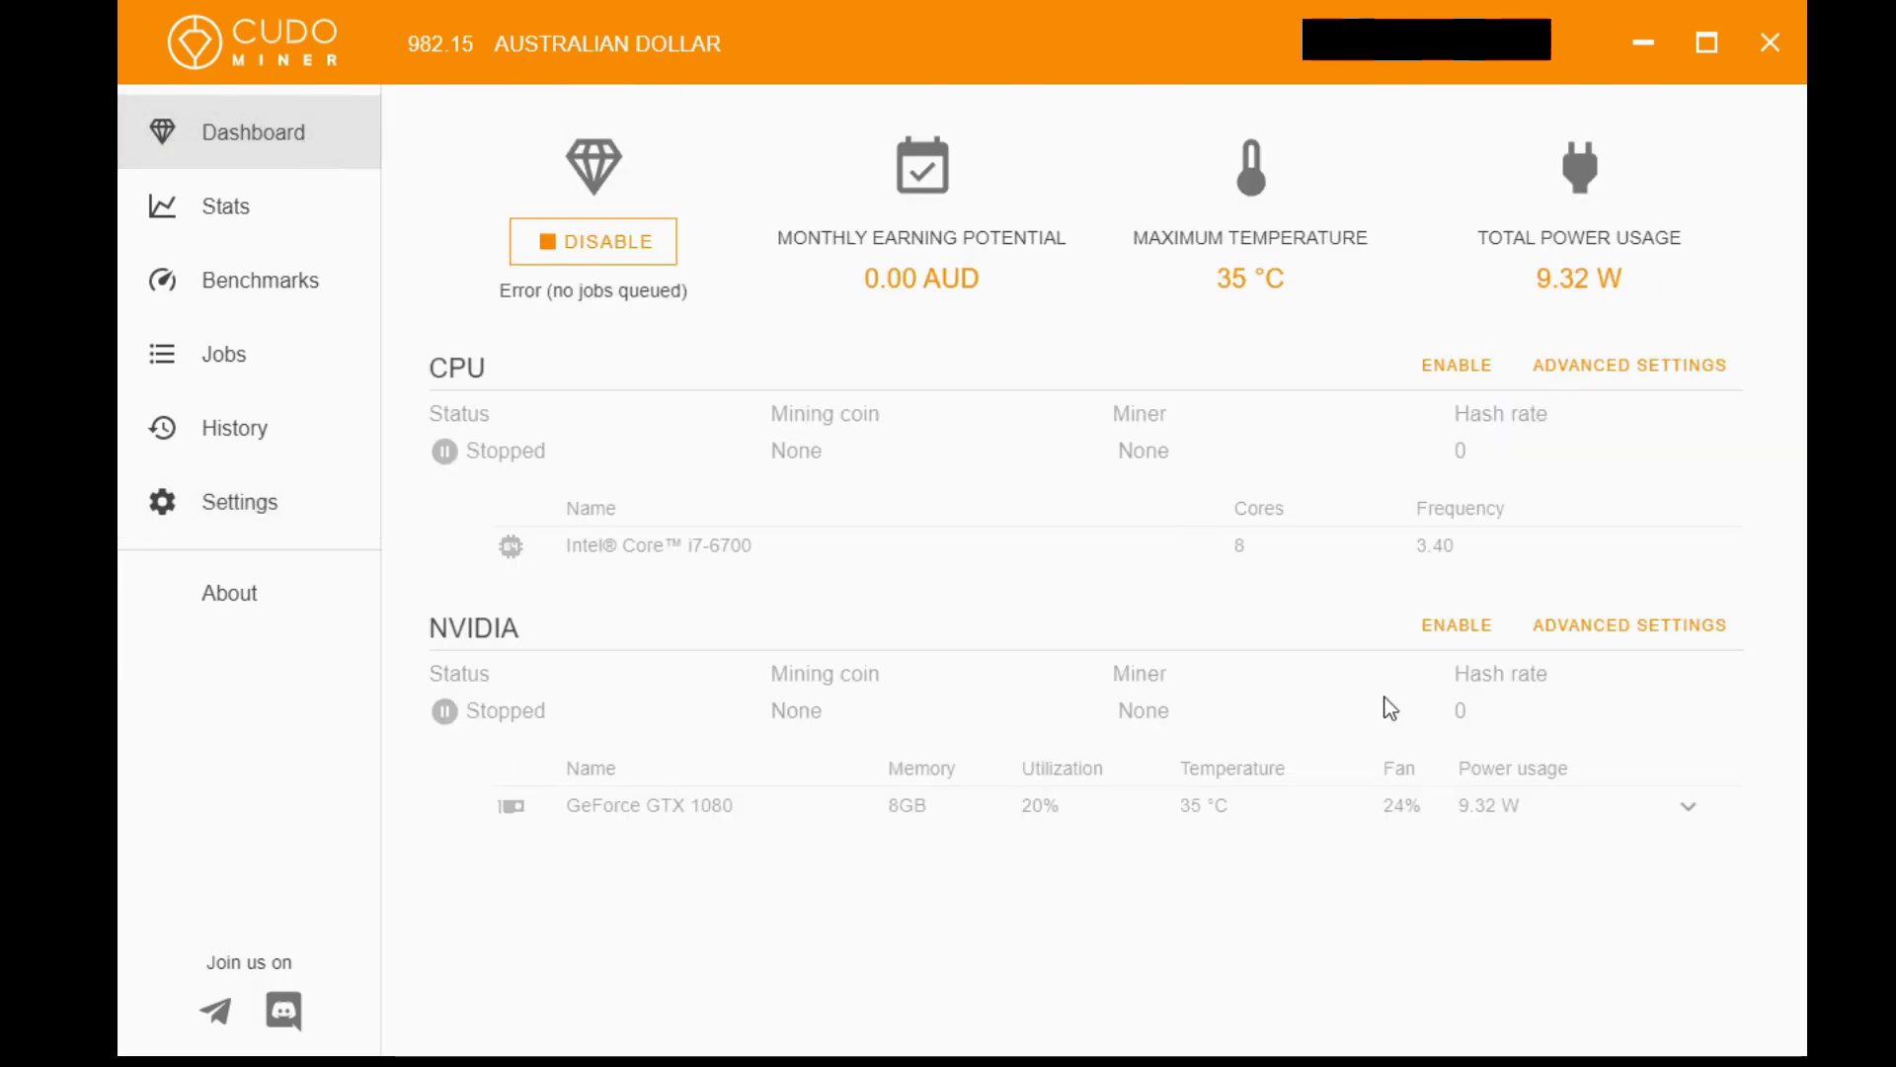
mouse_move(1801, 664)
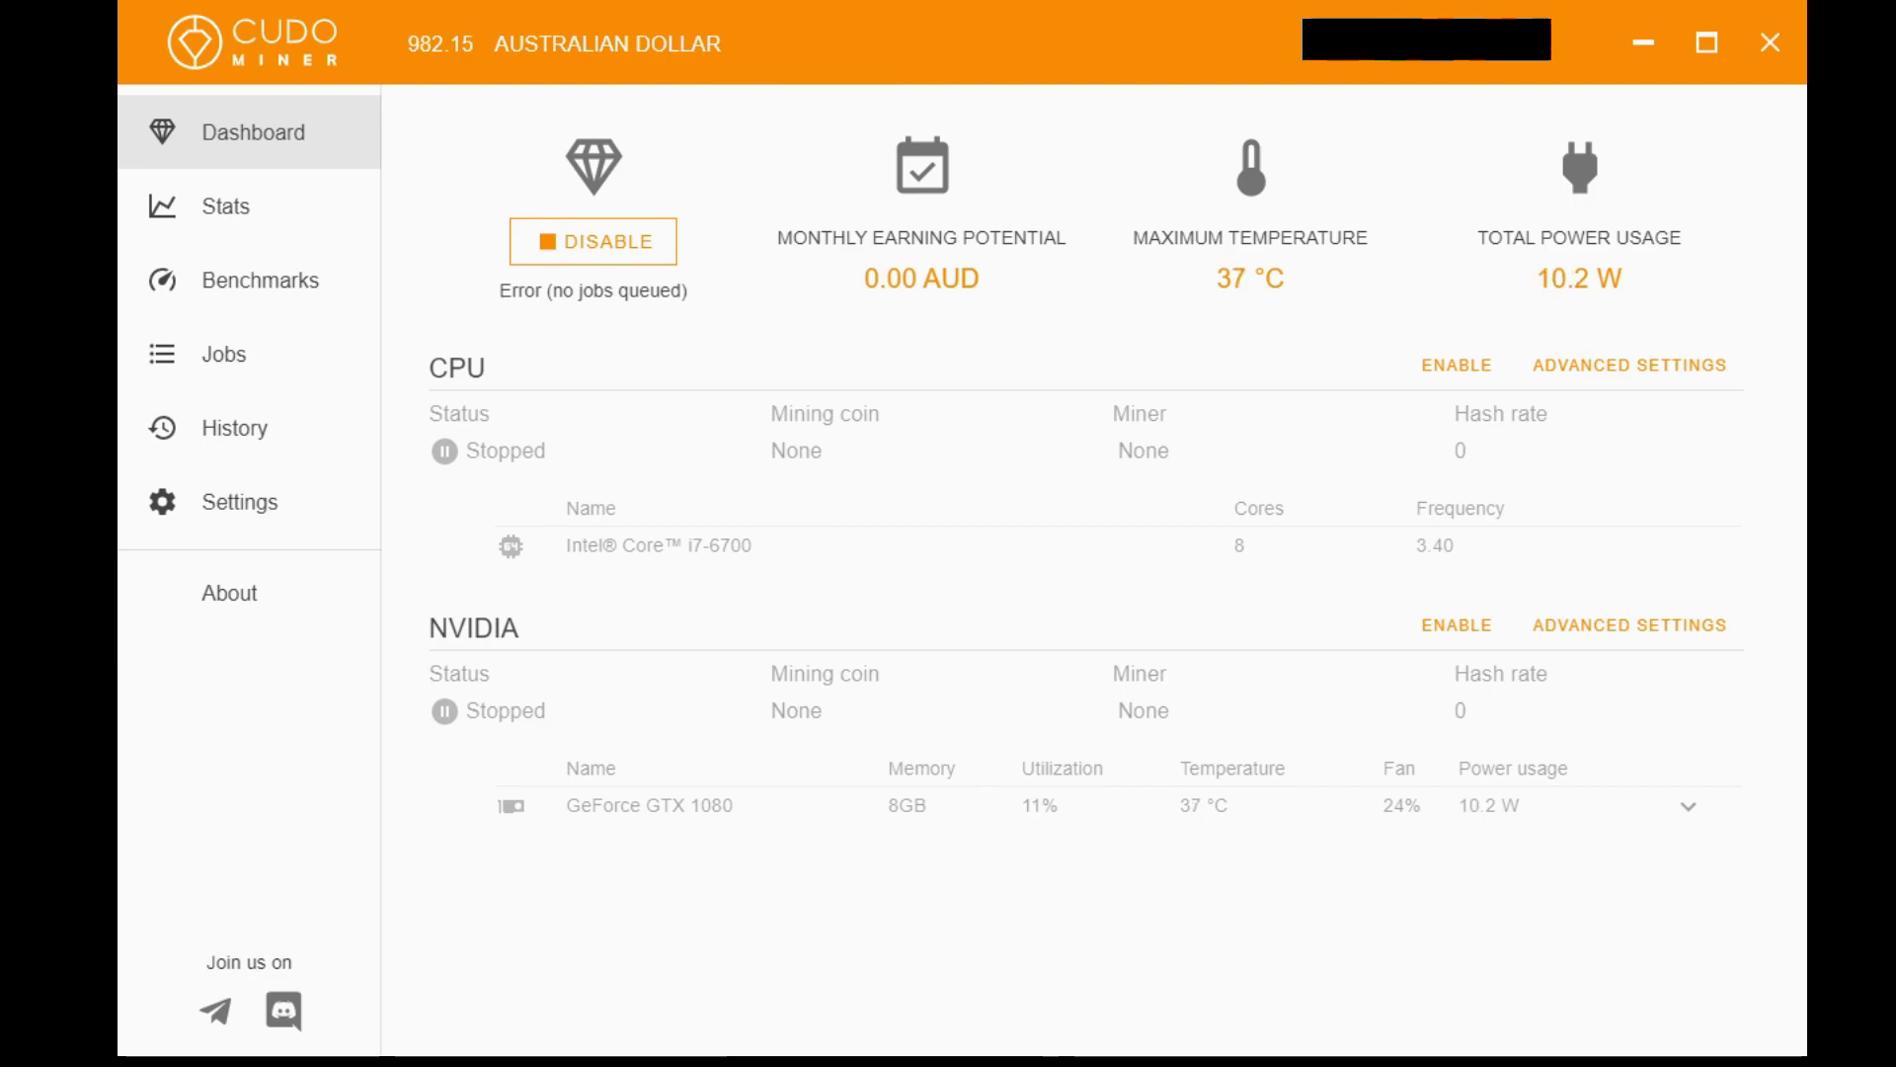
click(1455, 624)
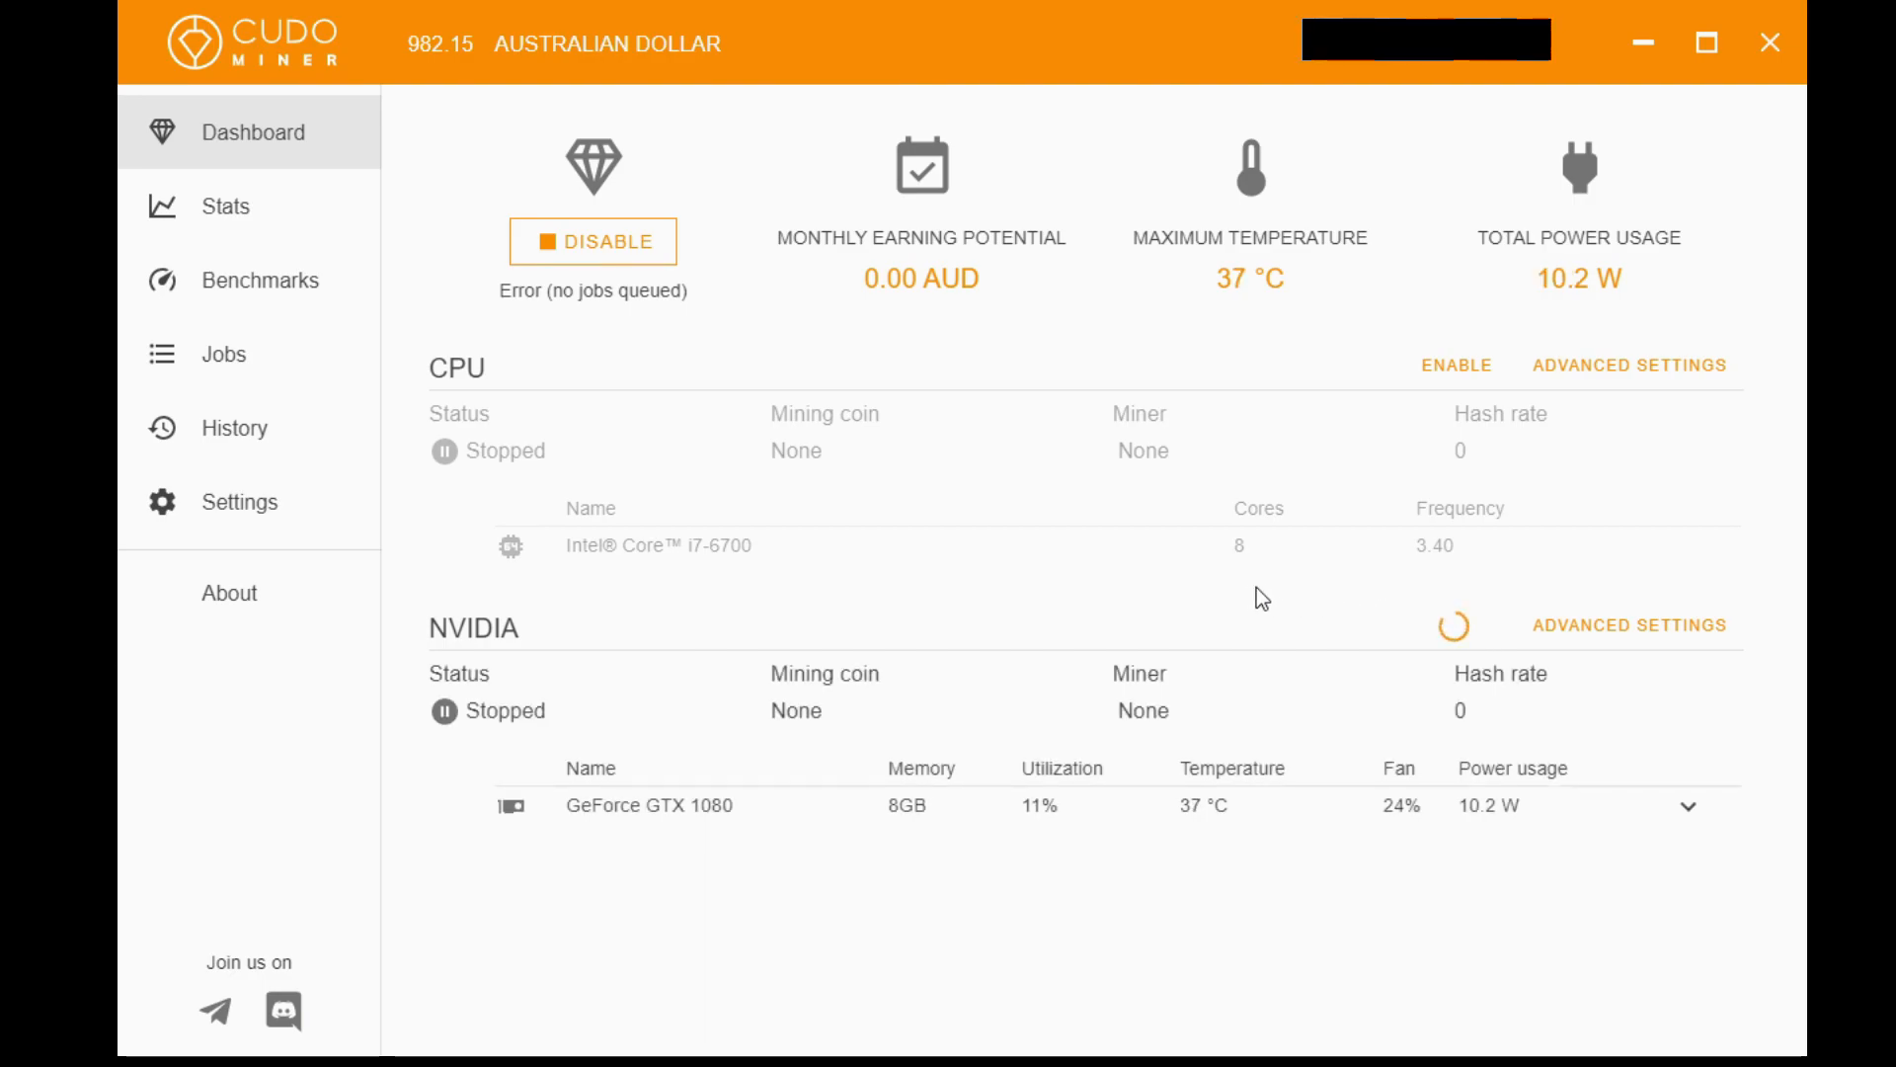